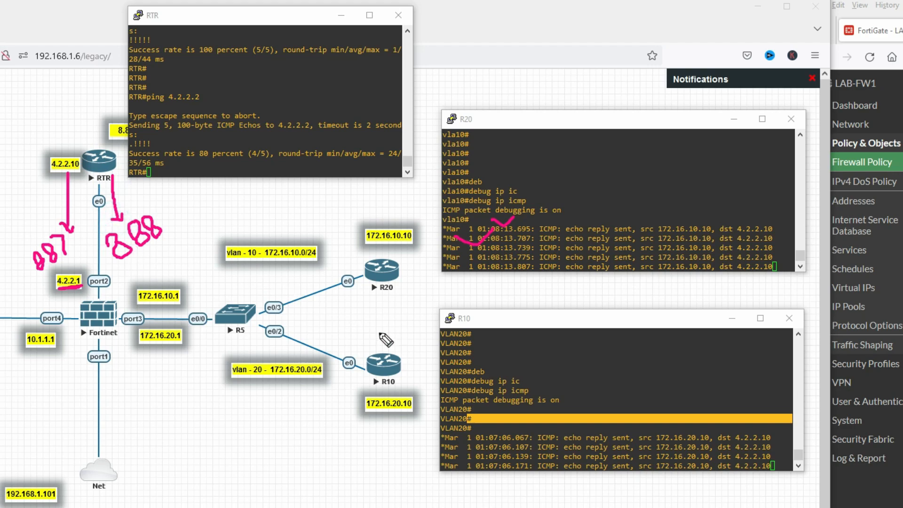
mouse_move(484, 403)
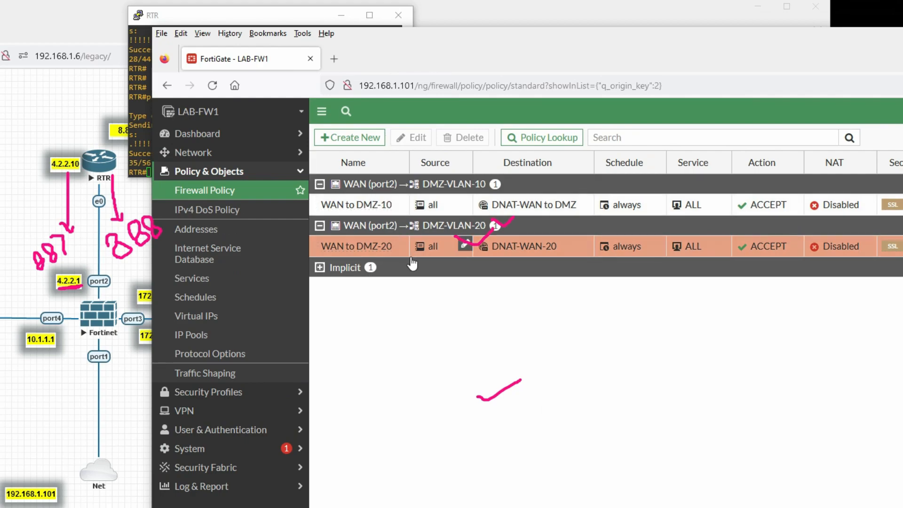
mouse_move(517, 246)
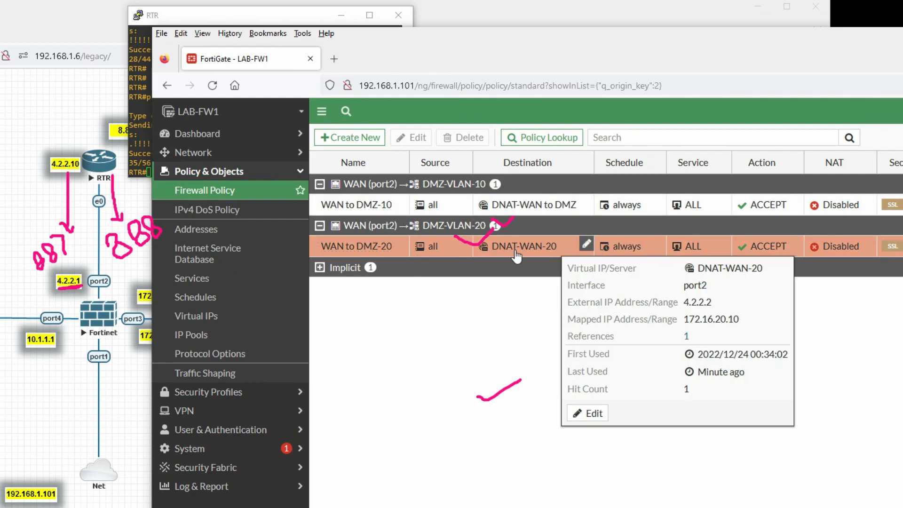
Open the Virtual IPs list showing DNAT-WAN to DMZ and DNAT-WAN-20
left_click(195, 316)
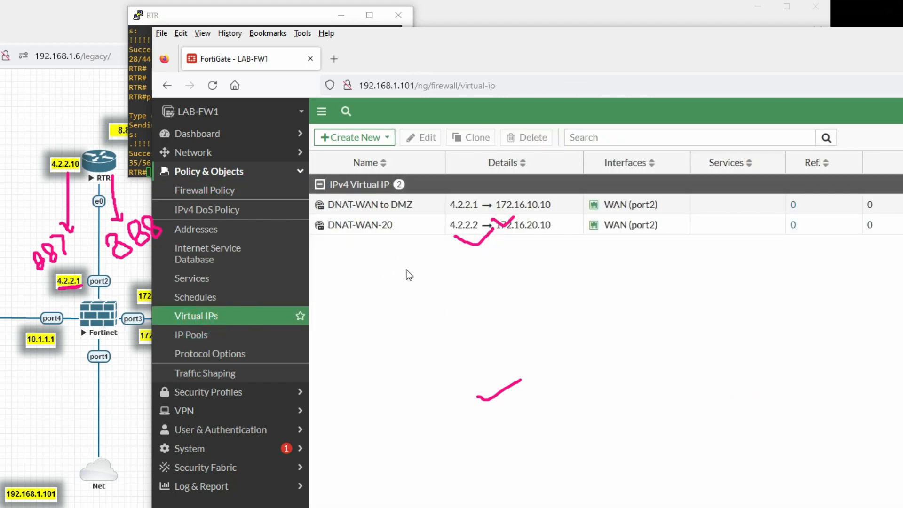
Delete the DNAT-WAN-20 and DNAT-WAN to DMZ virtual IPs, confirming each
left_click(357, 223)
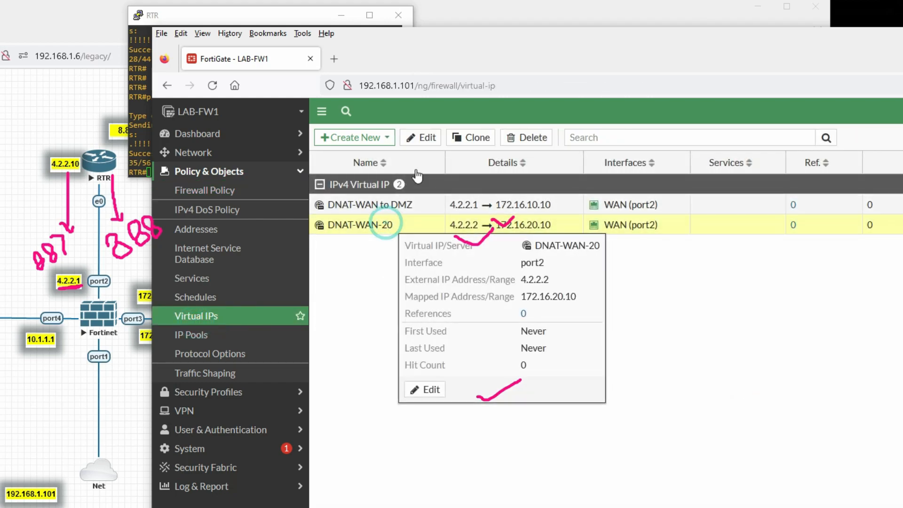
left_click(525, 137)
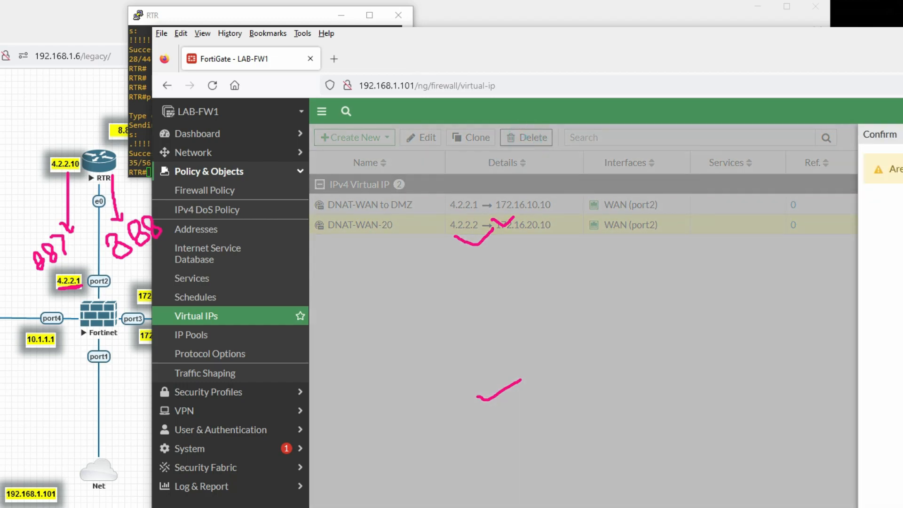
left_click(525, 136)
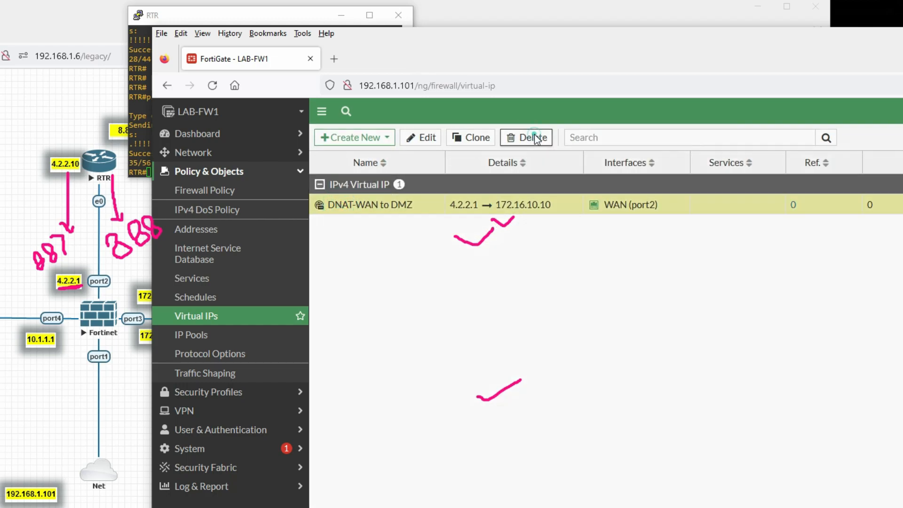
left_click(533, 137)
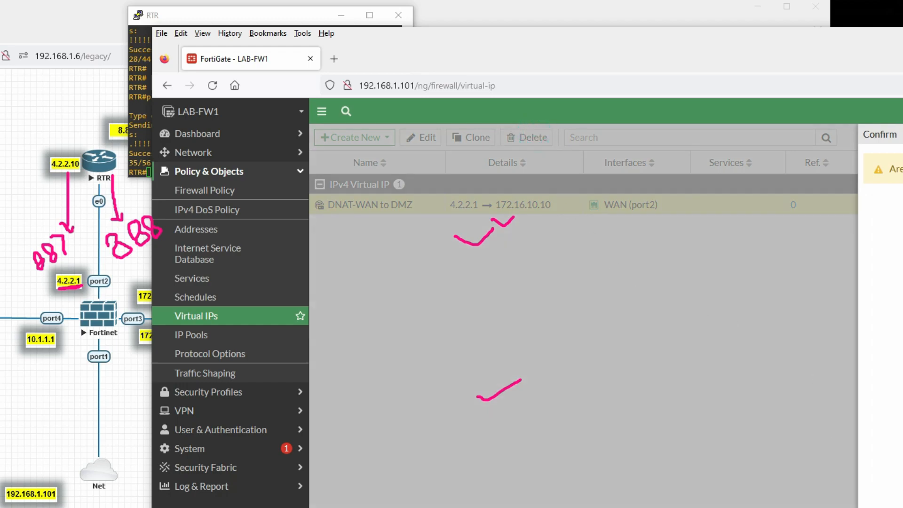
left_click(196, 316)
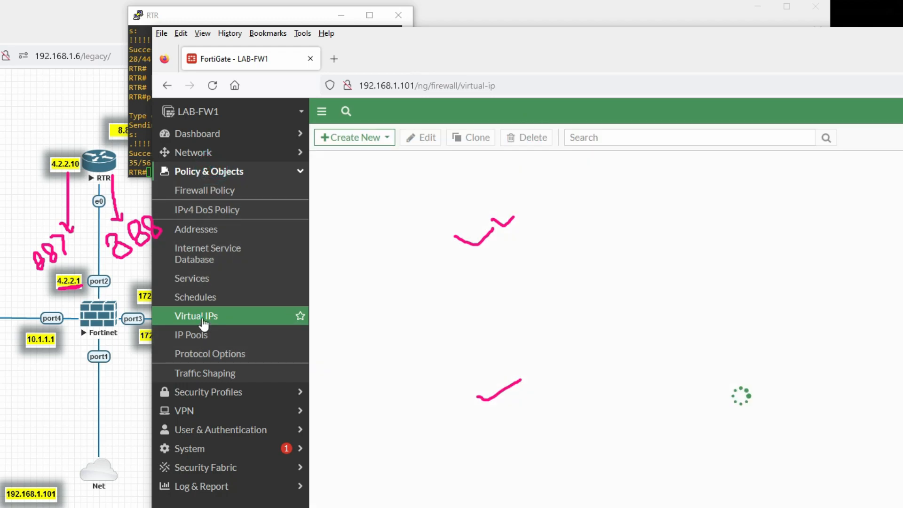
Start virtual IP 'WAN to DMZ-10' on WAN (port2) with external address 4.2.2.1
left_click(351, 137)
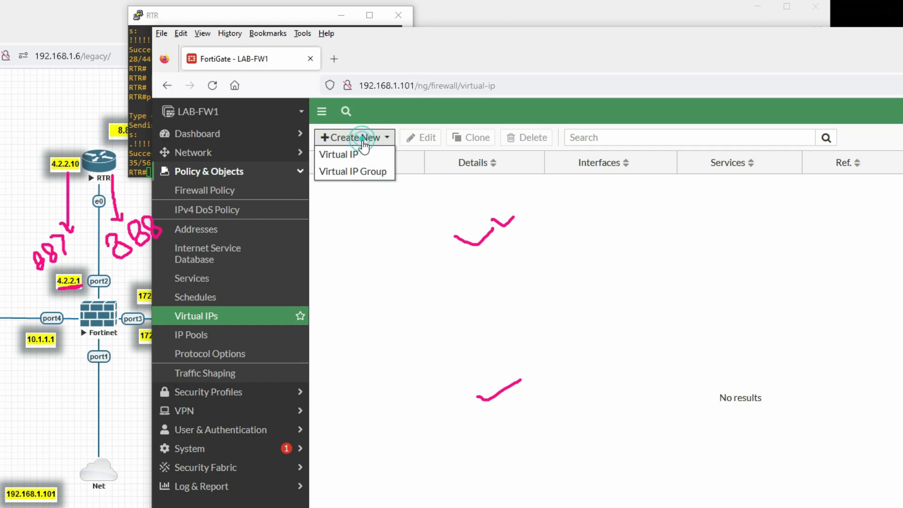
left_click(338, 154)
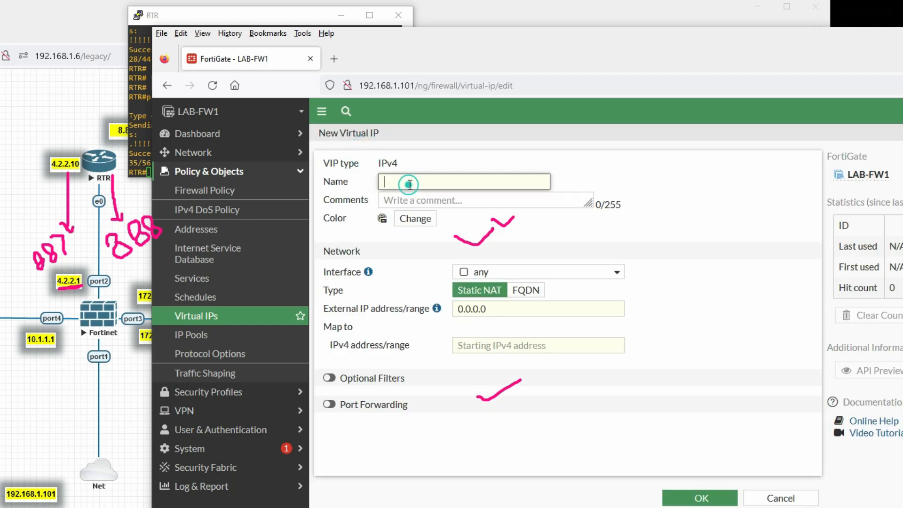
type("W")
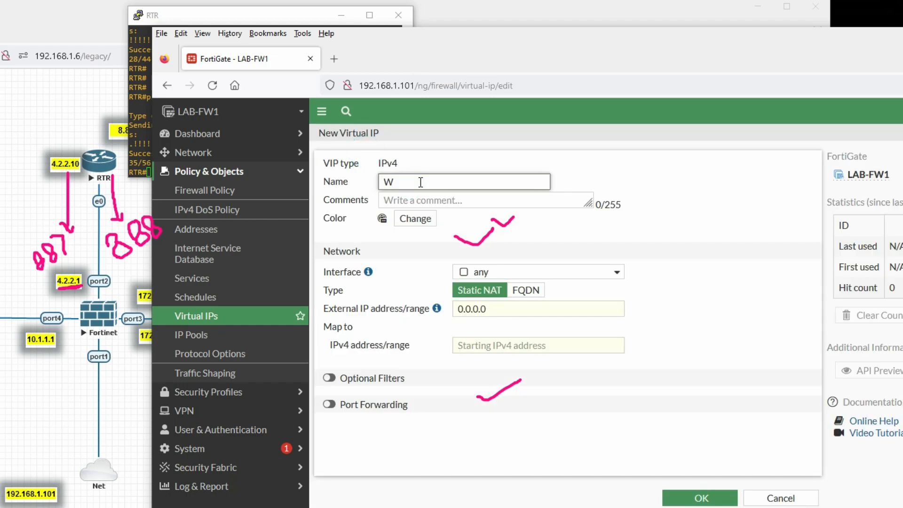
type("AN t")
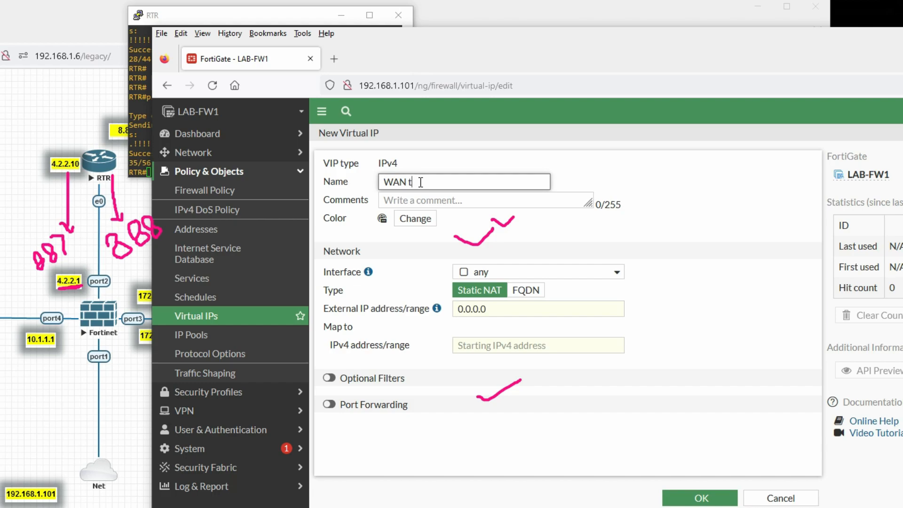
type("o DMZ")
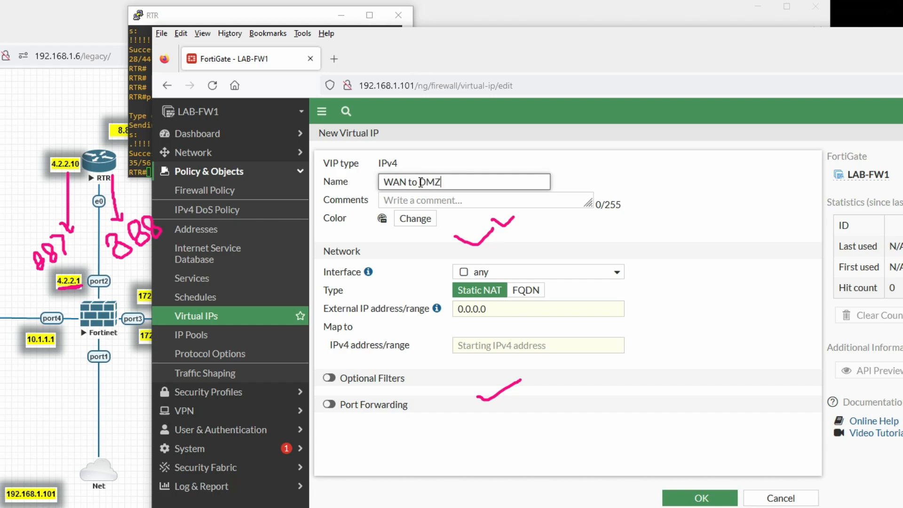
type("-10")
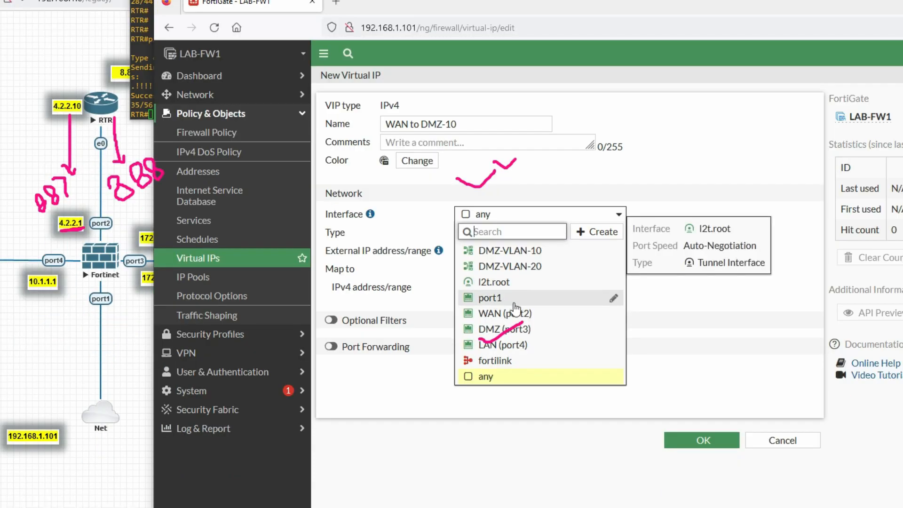
left_click(506, 313)
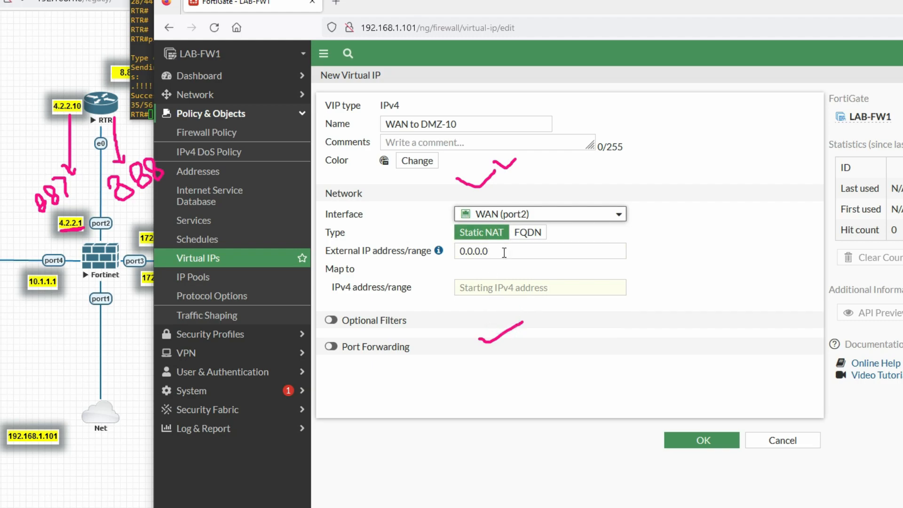
type("4.2")
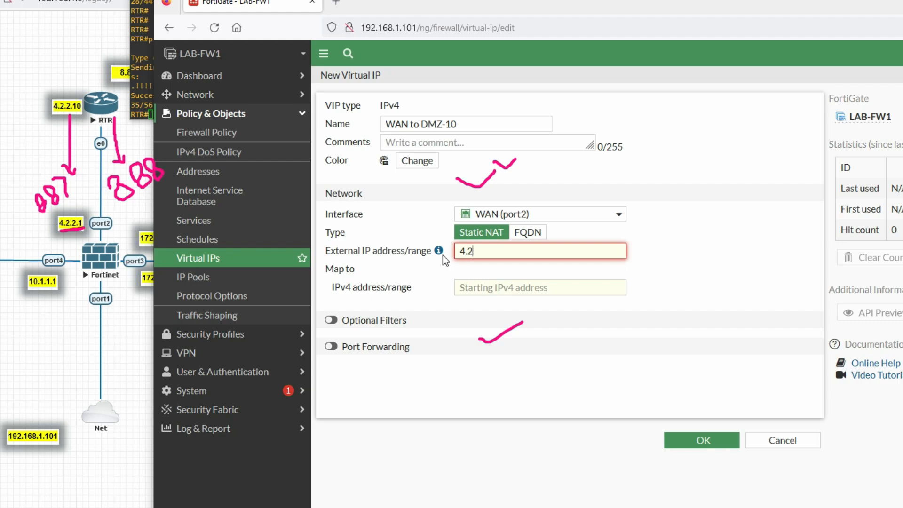
type("2.1")
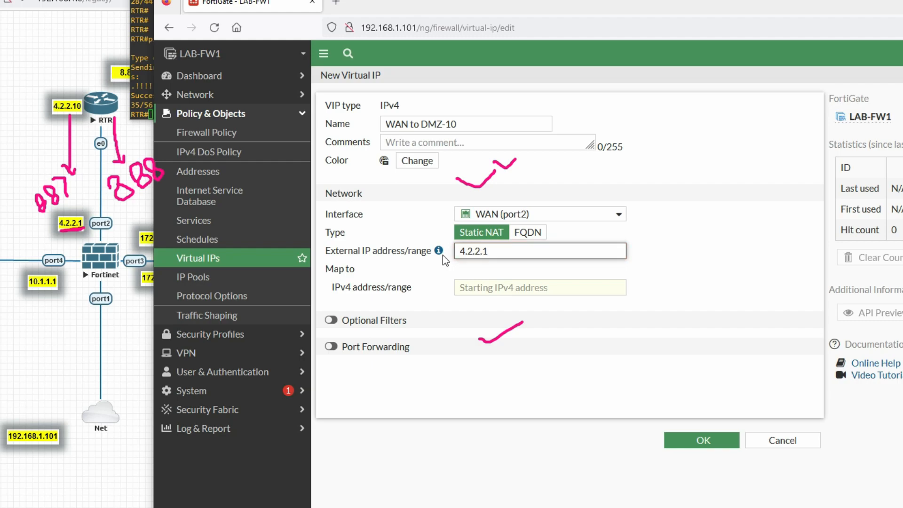
Map it to 172.16.10.10, forward port 887 to 21, and save
left_click(539, 287)
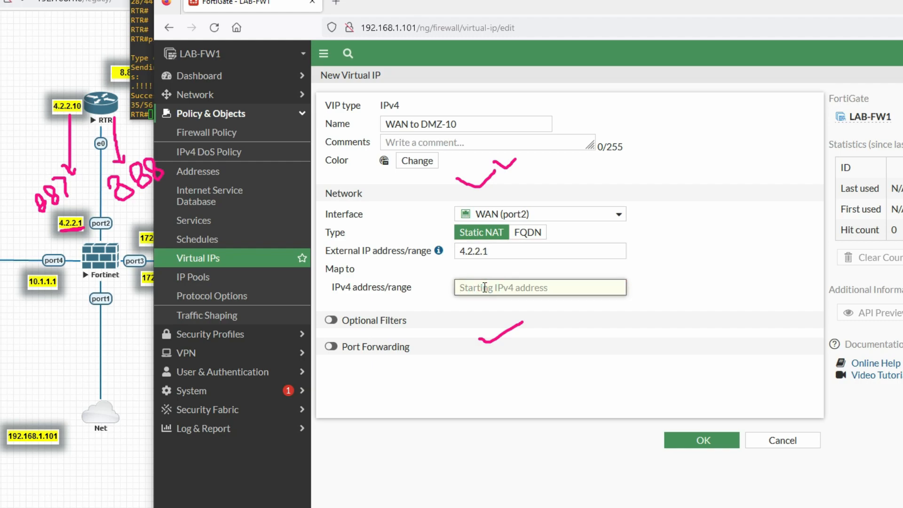
type("172.")
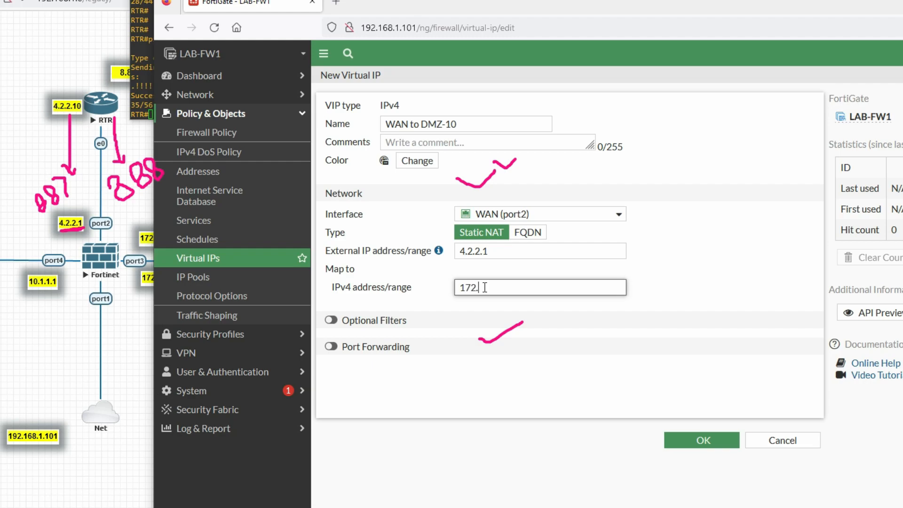
type("16.10.")
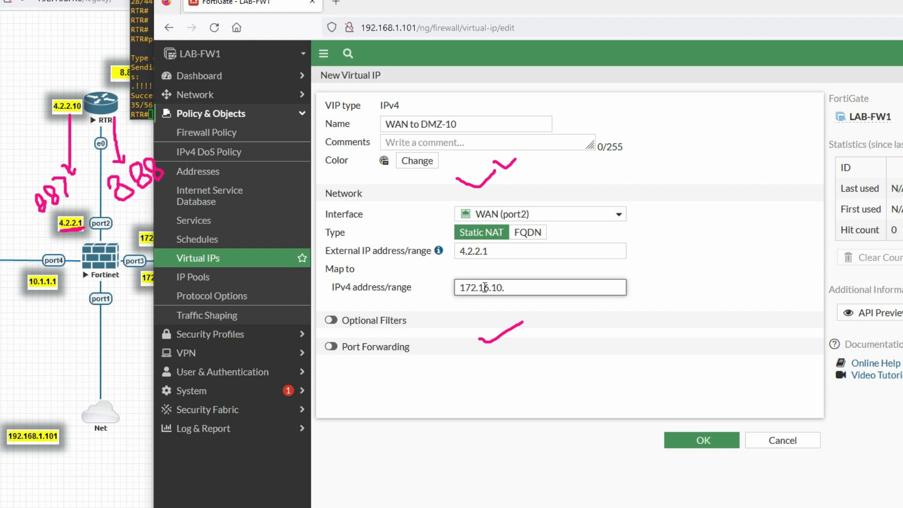
type("10")
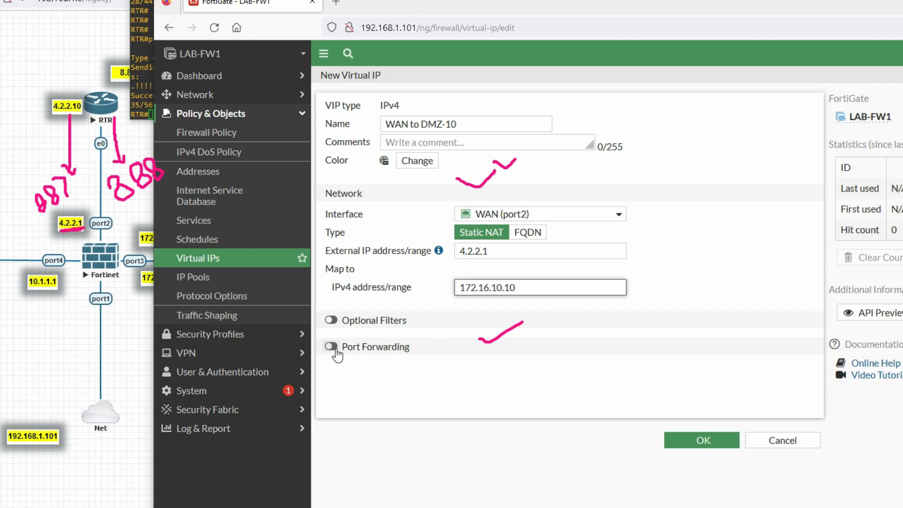
left_click(330, 346)
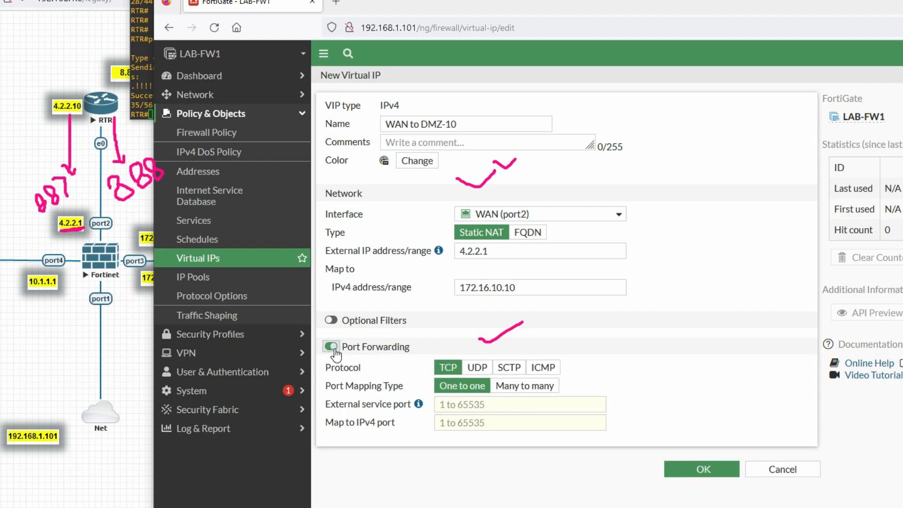
left_click(519, 405)
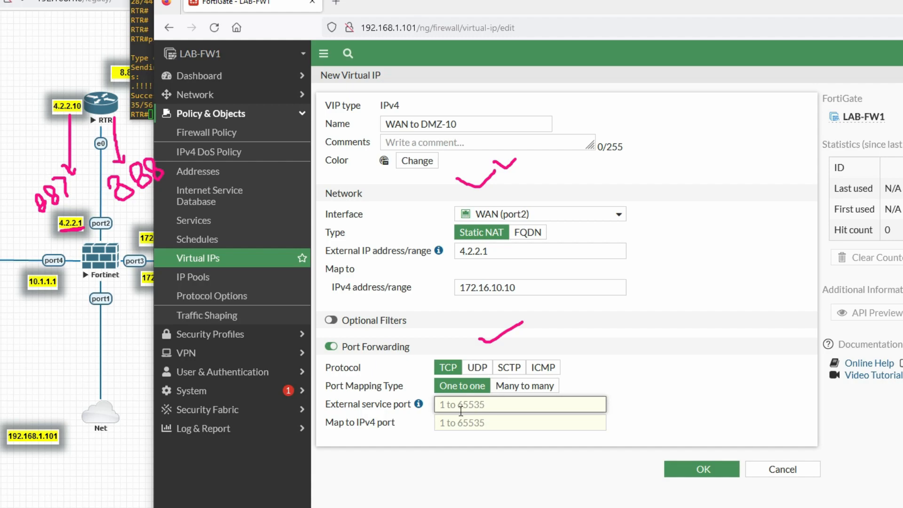
type("887")
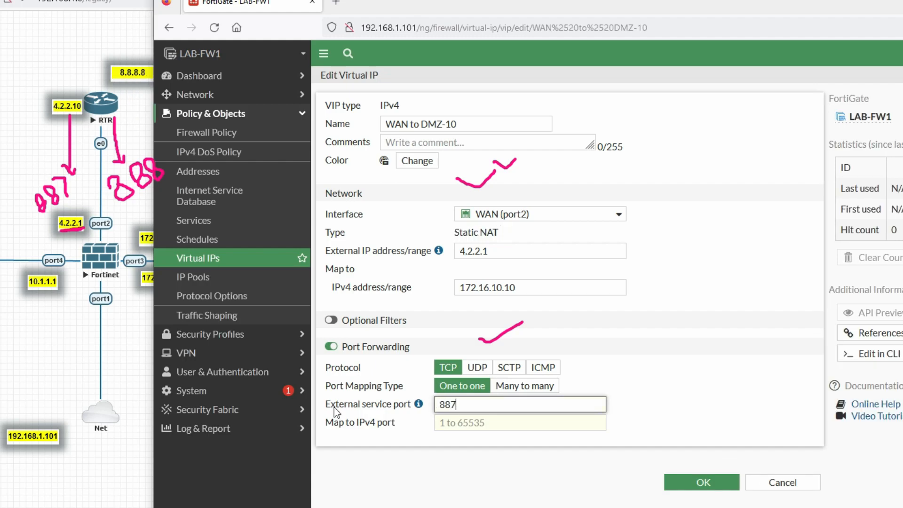
left_click(519, 422)
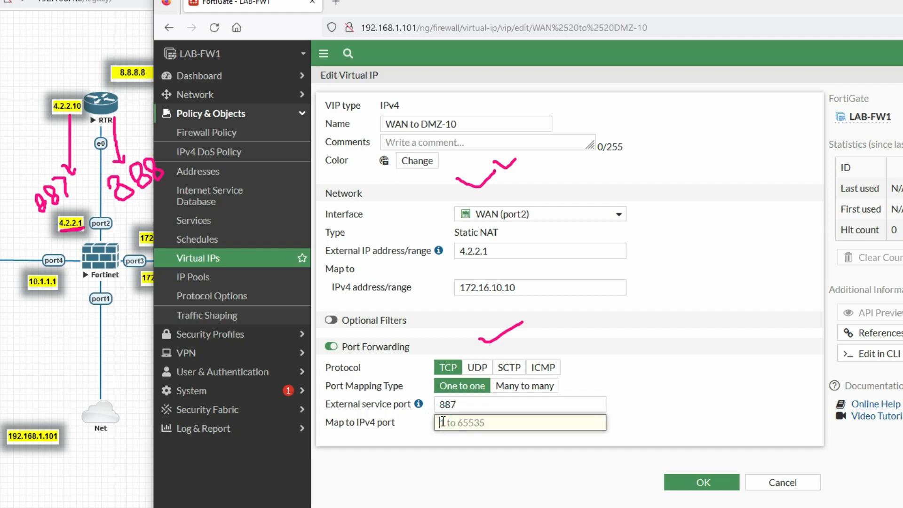
type("21")
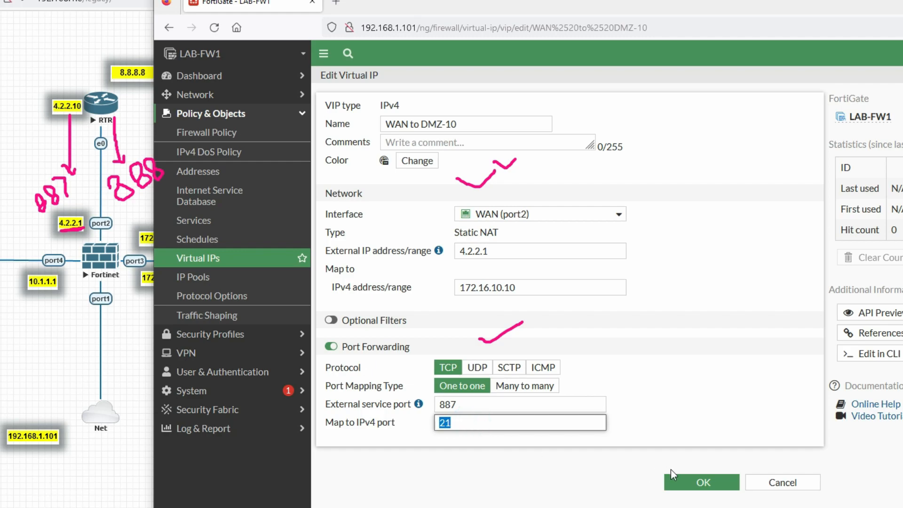
left_click(702, 482)
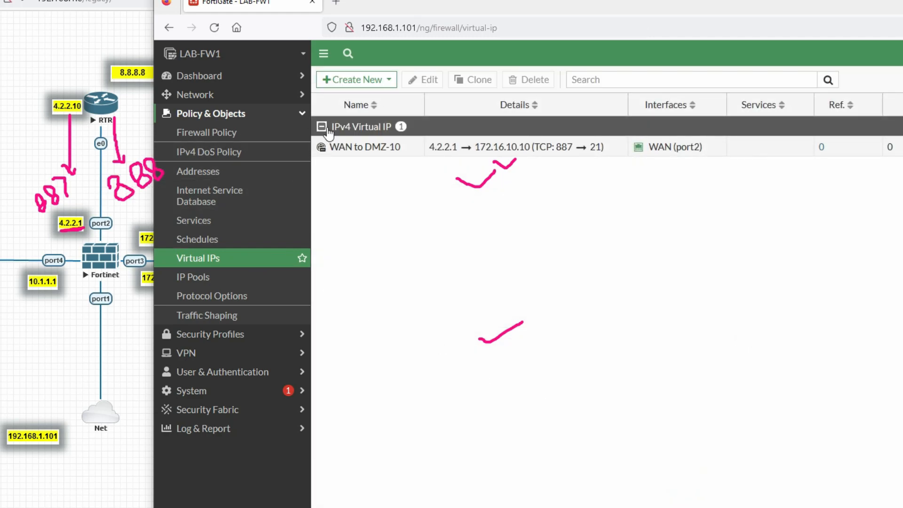
Start virtual IP DNAT-WAN to DMZ-20 on WAN (port2) with external address 4.2.2.1
left_click(353, 79)
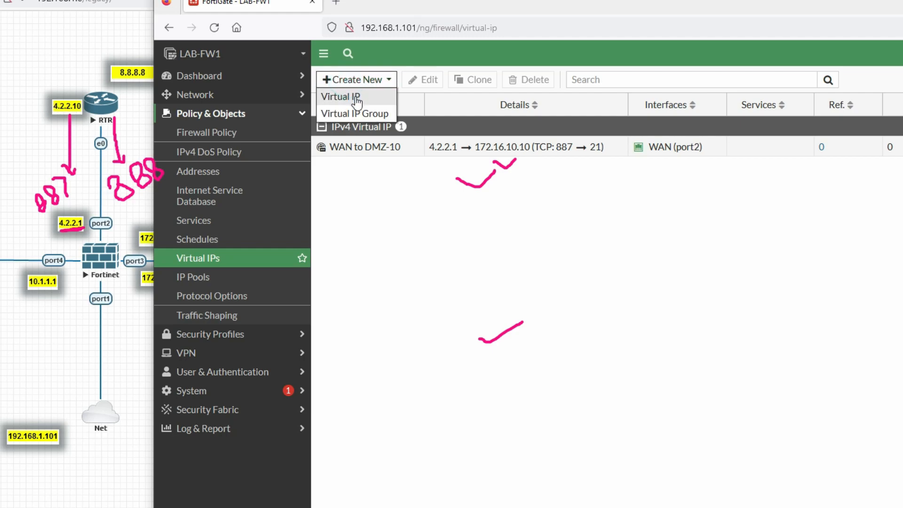
left_click(340, 96)
type("DNAT-WAN to DMZ20")
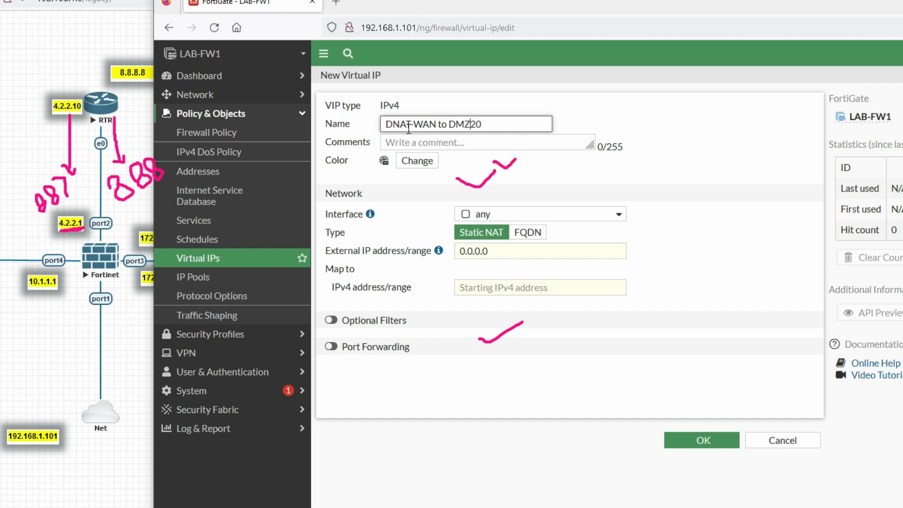
type("-")
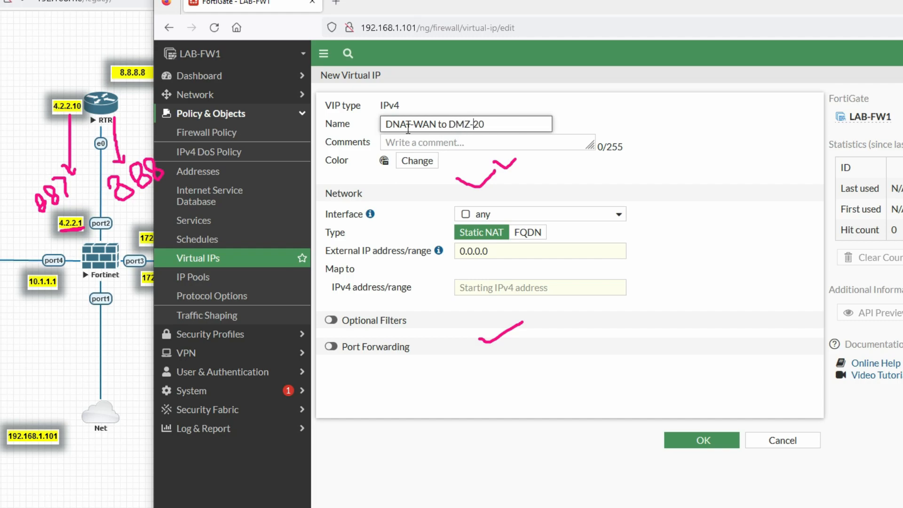
left_click(539, 214)
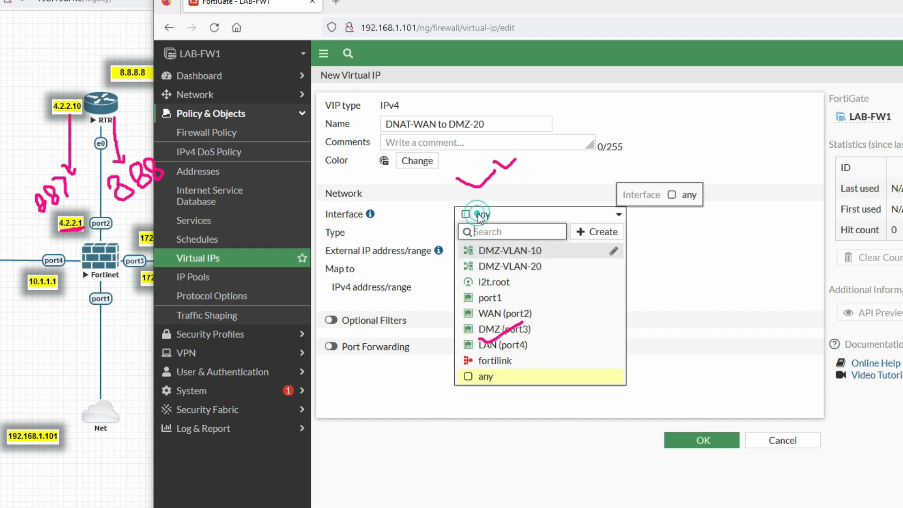
left_click(505, 313)
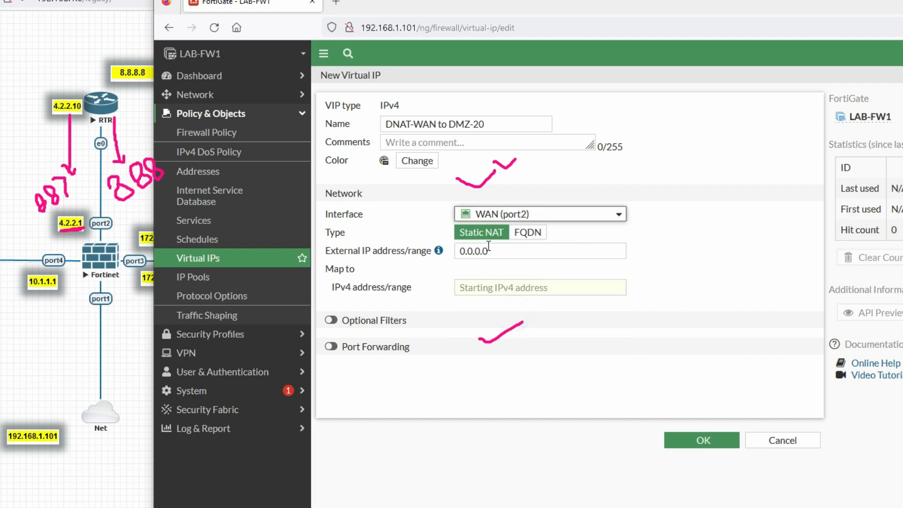
left_click(540, 251)
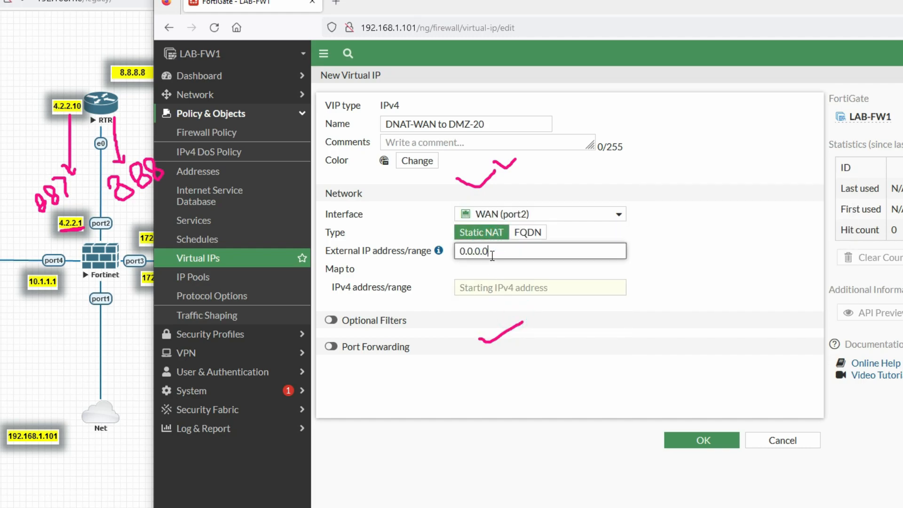
triple_click(539, 251)
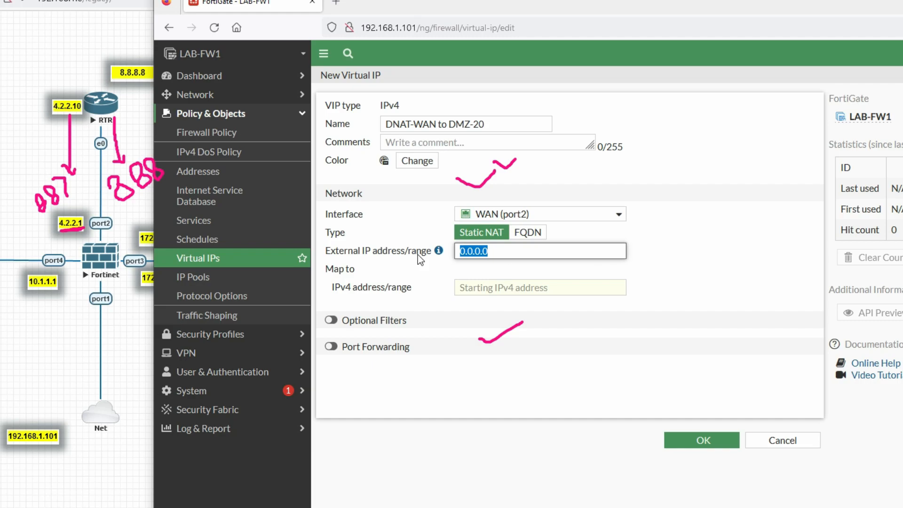
type("4.2.2.")
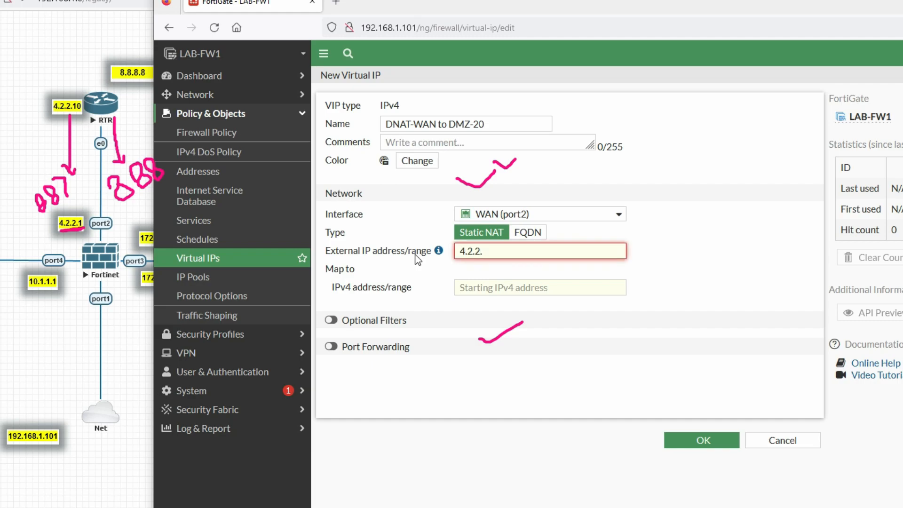
type("1")
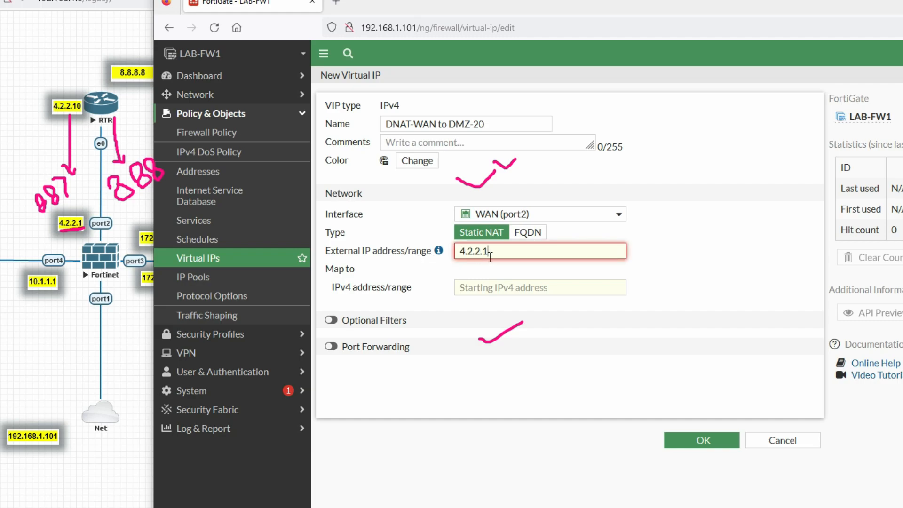
Map it to 172.16.20.10, forward port 888 to 21, and save
left_click(701, 440)
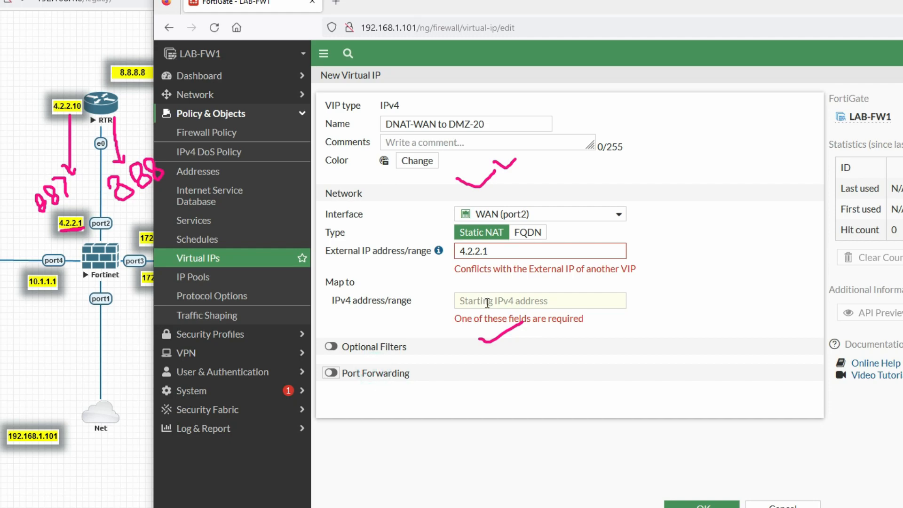
left_click(539, 300)
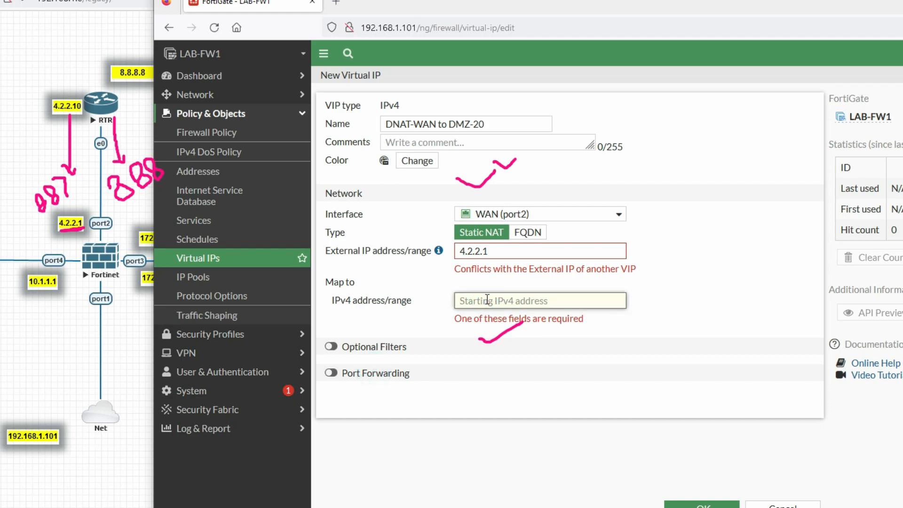
type("172.16")
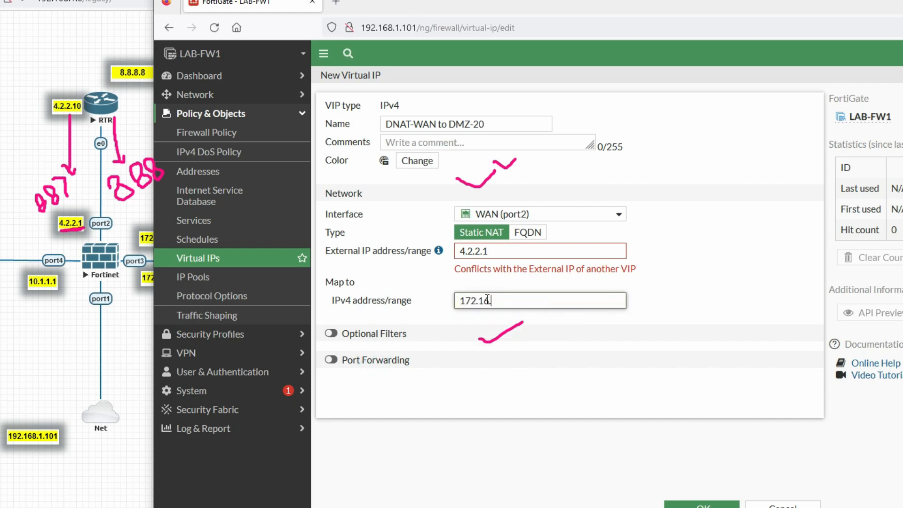
type(".20.10")
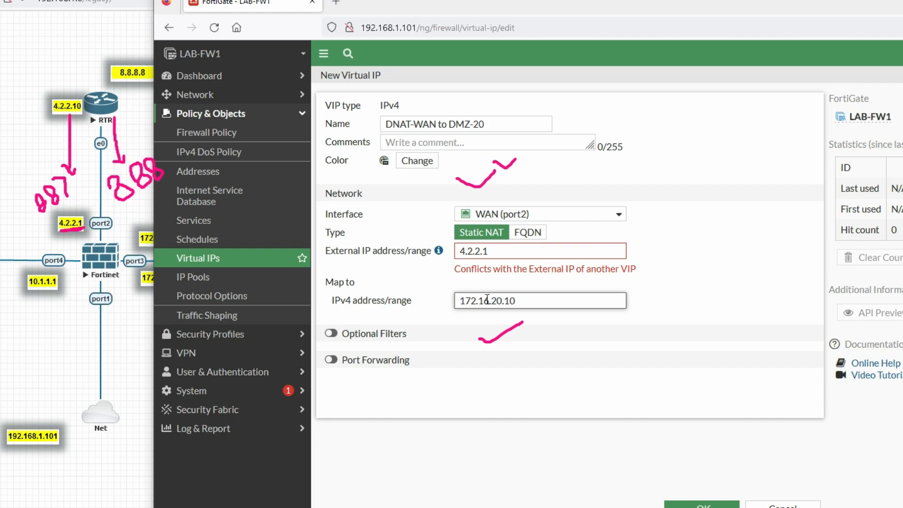
mouse_move(457, 271)
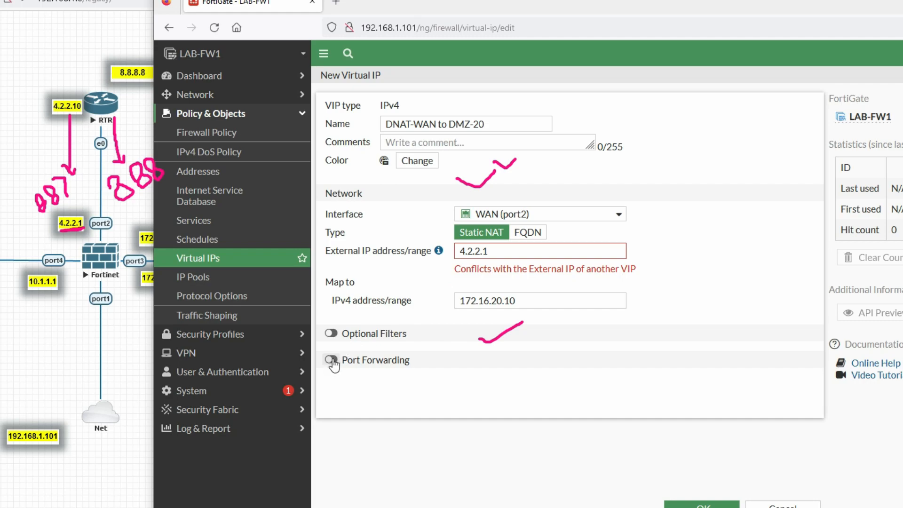
left_click(331, 360)
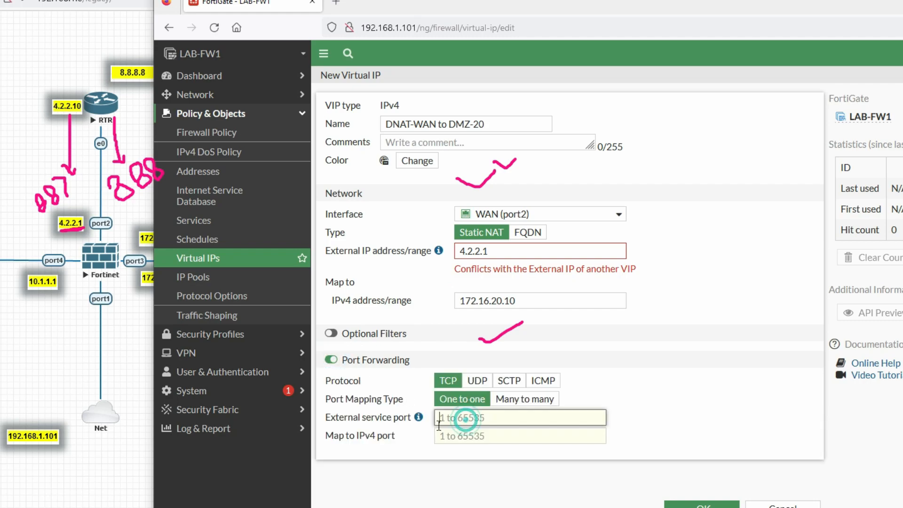
type("888")
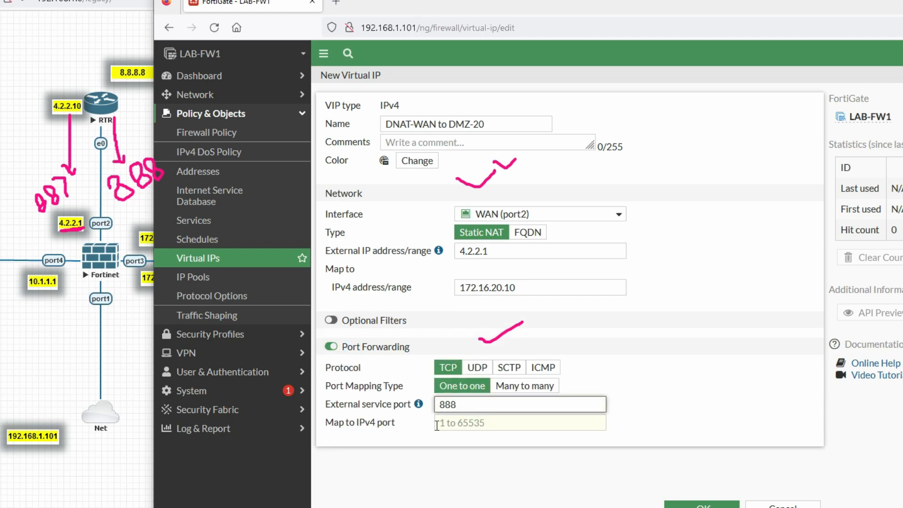
type("2")
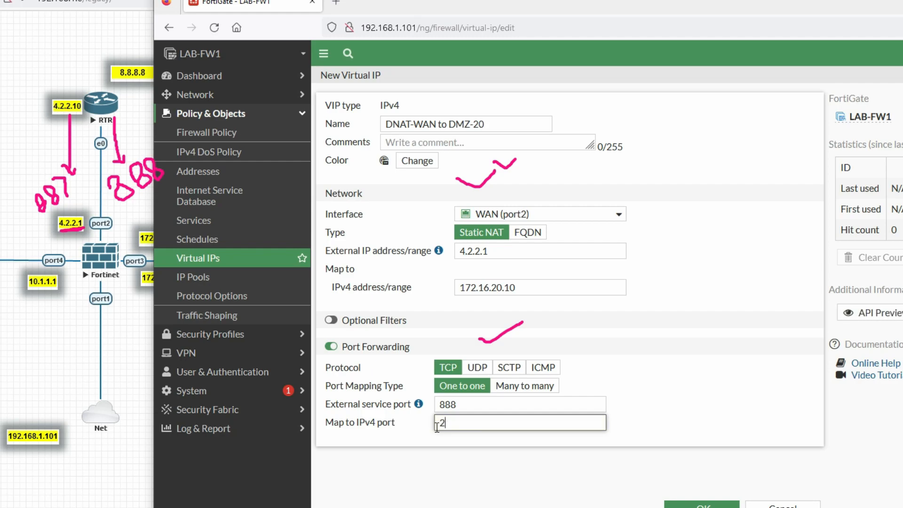
type("1")
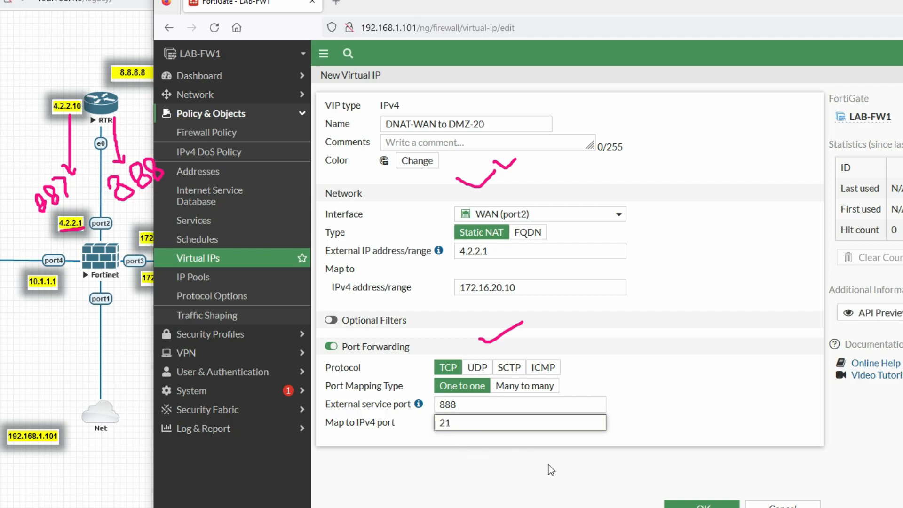
left_click(700, 505)
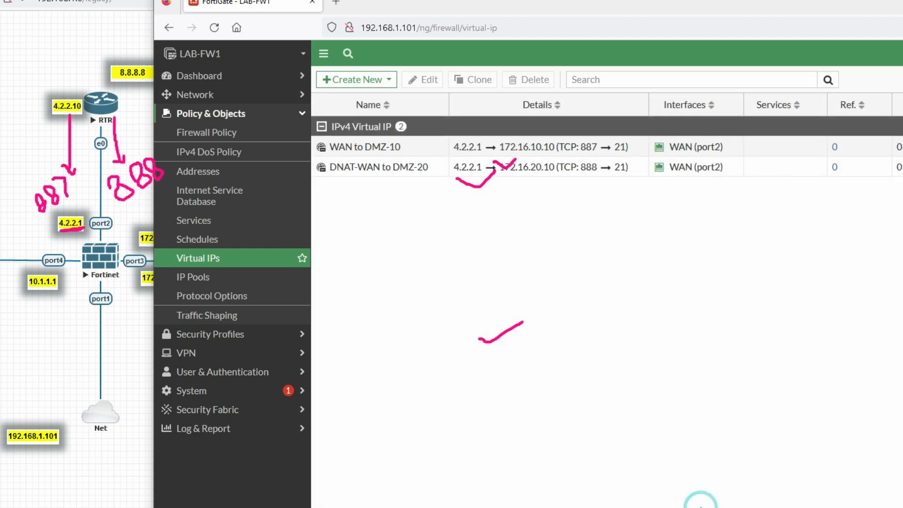
mouse_move(359, 157)
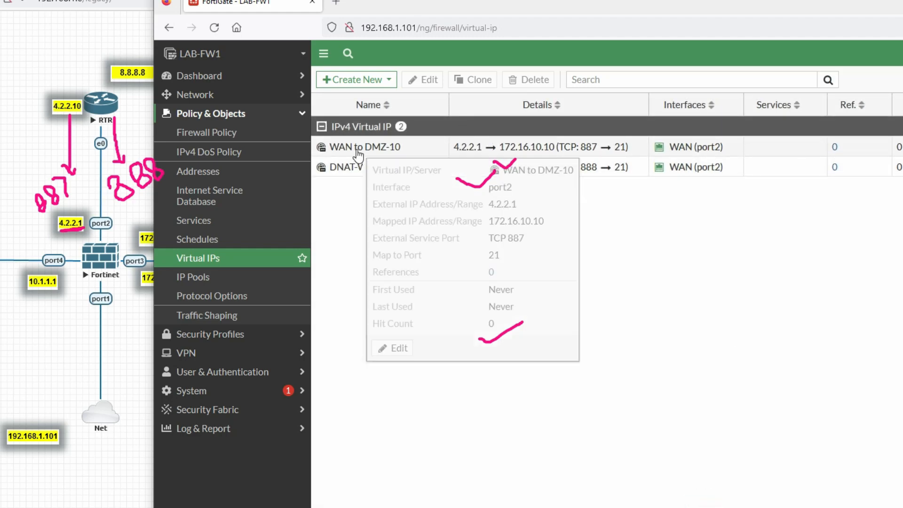
Create a firewall policy named 'WAN to DMZ-10' from the WAN to DMZ-10 VIP
right_click(364, 146)
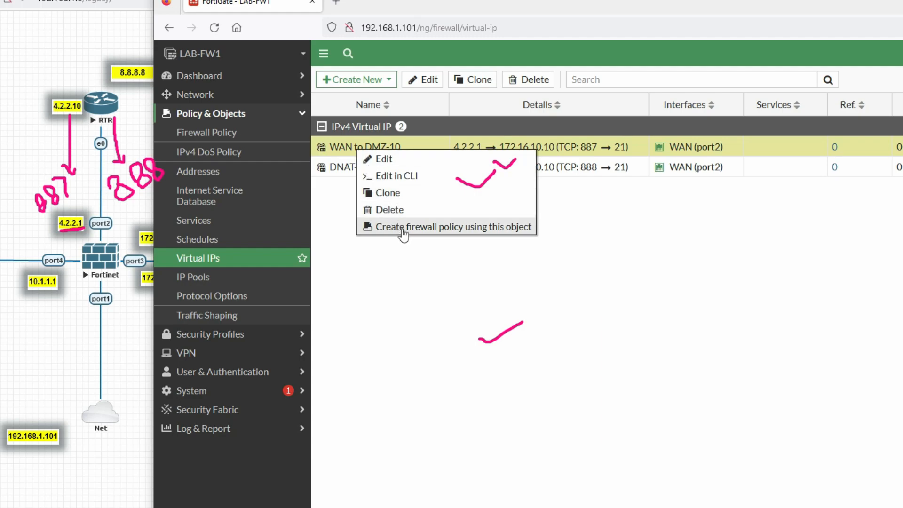
left_click(453, 226)
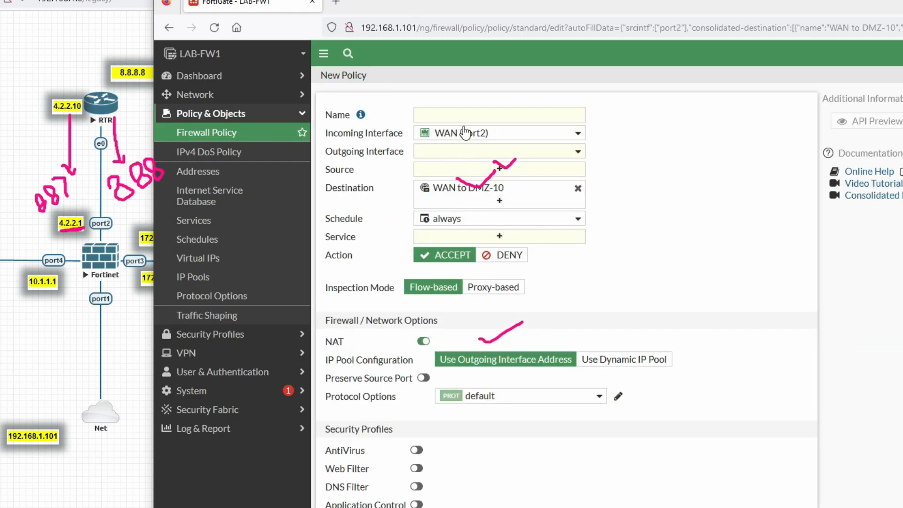
type("W")
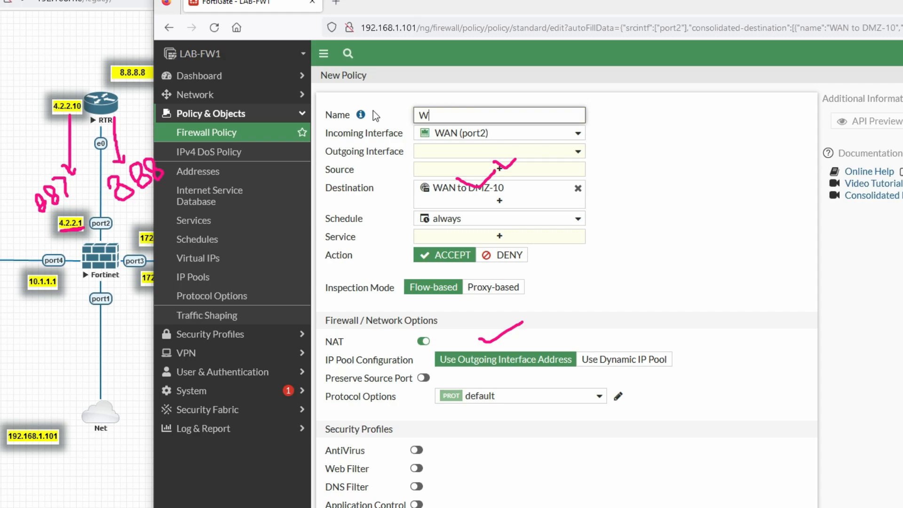
type("AN to")
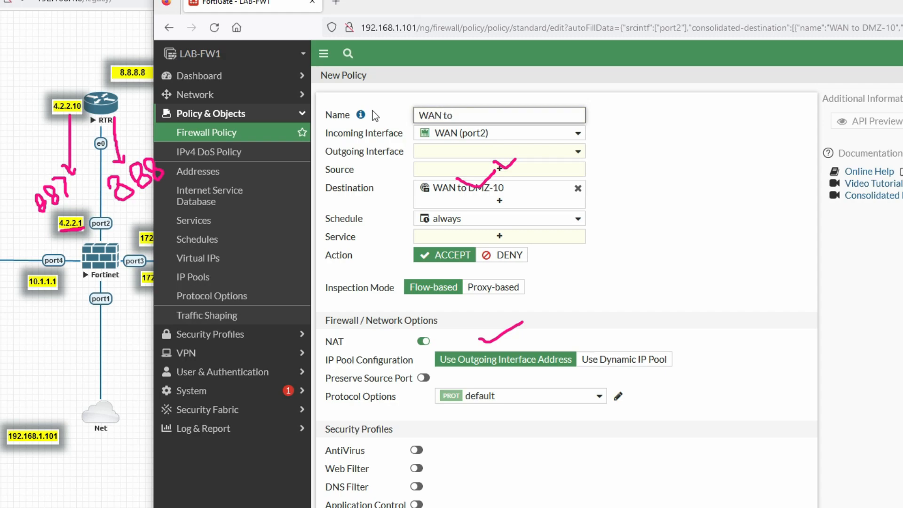
type("DMZ")
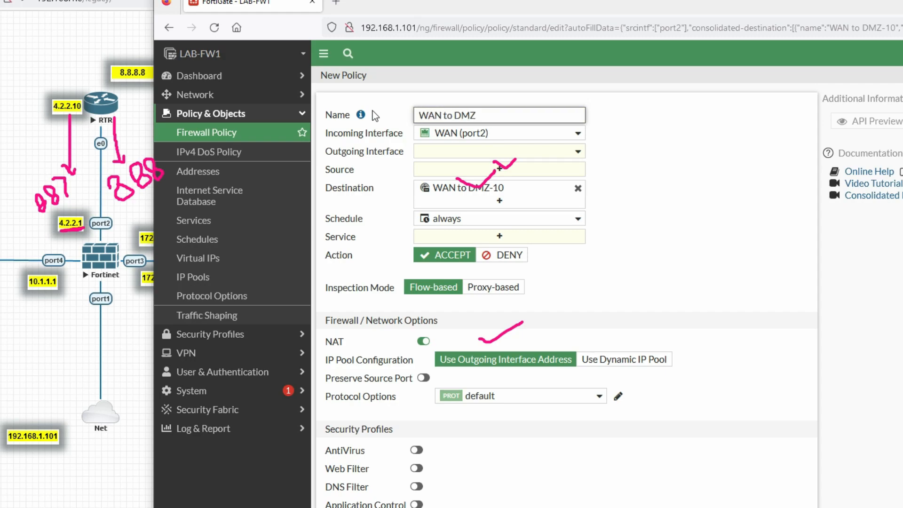
type("-10")
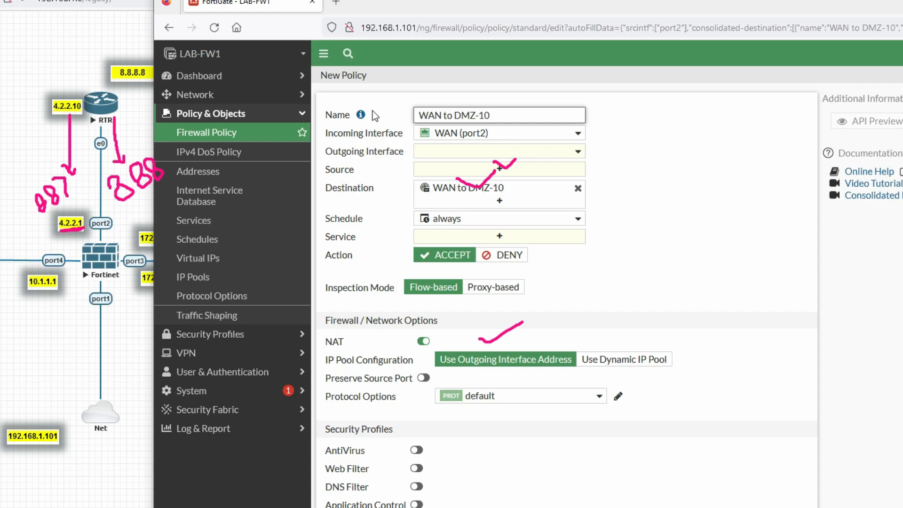
mouse_move(459, 140)
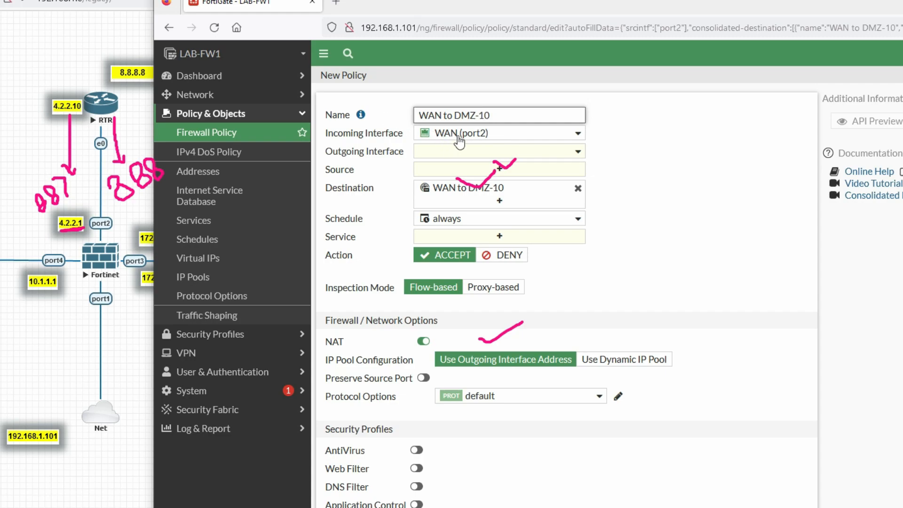
Set outgoing interface DMZ-VLAN-10, source 'all' and service 'ALL', then save
left_click(498, 151)
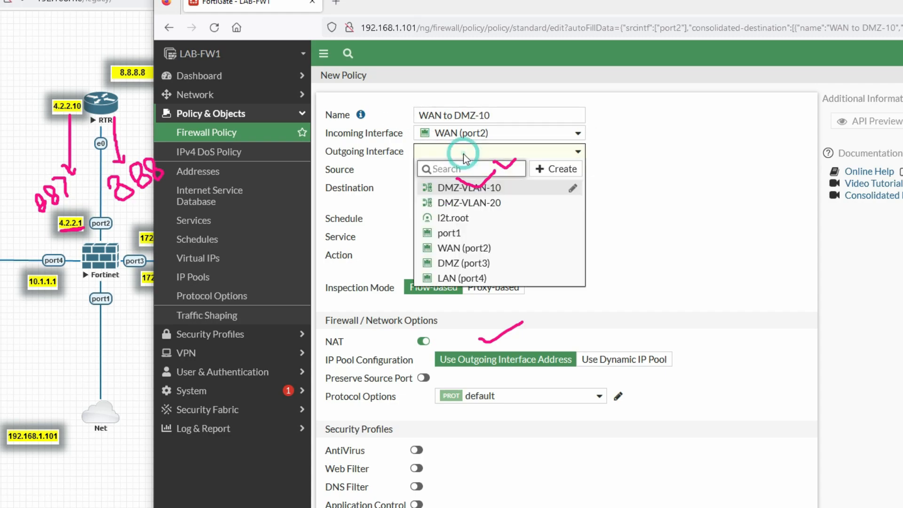
mouse_move(449, 233)
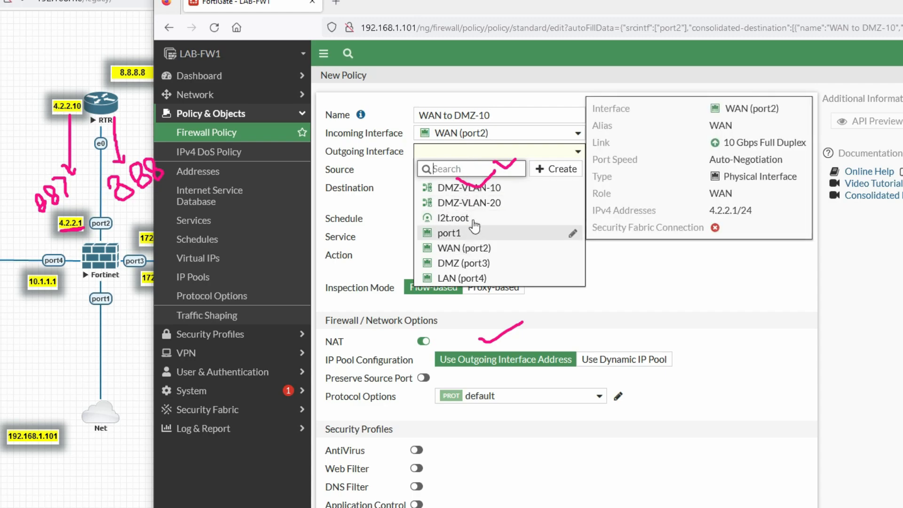
left_click(469, 187)
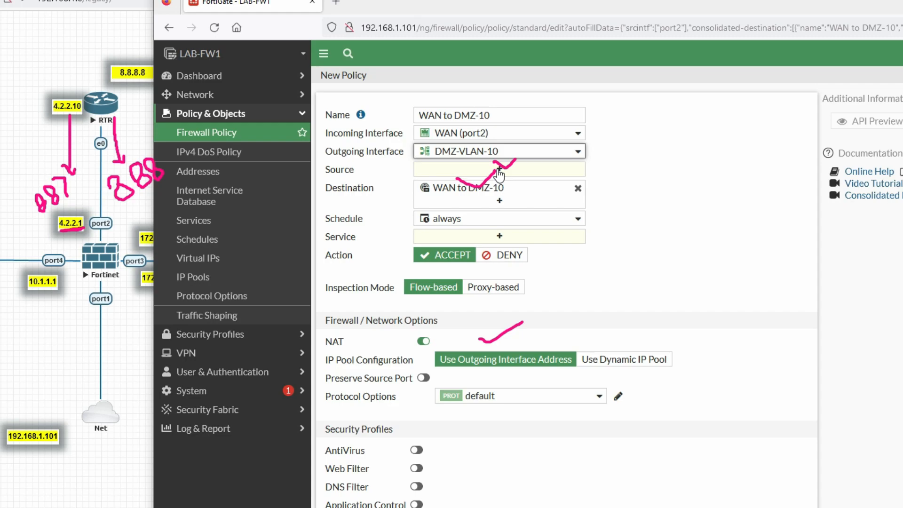
left_click(498, 168)
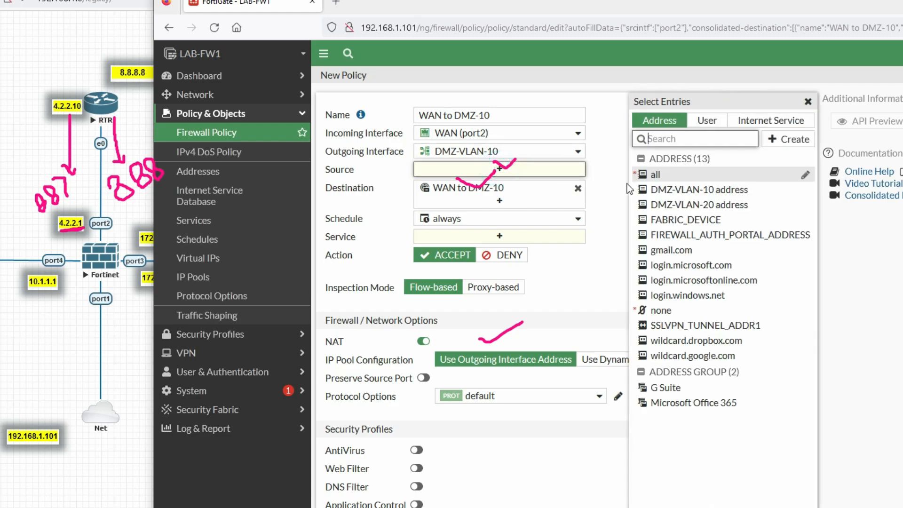
left_click(655, 174)
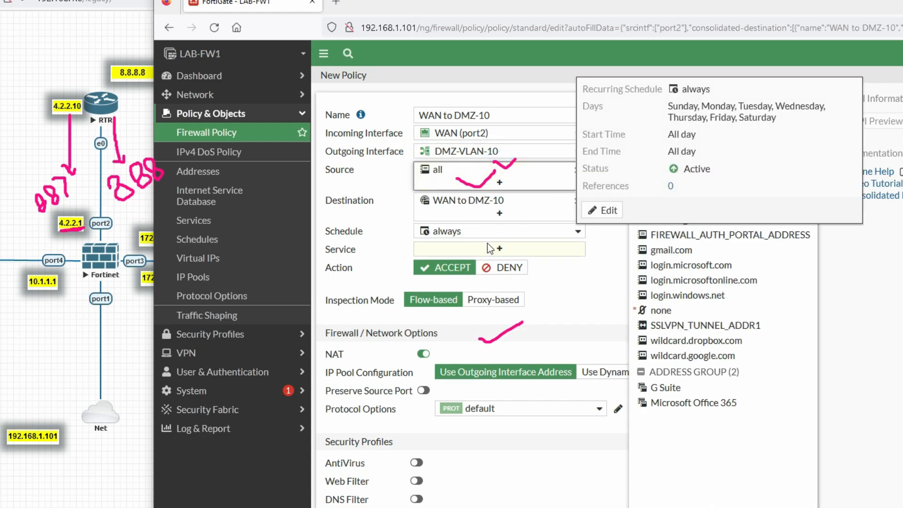
left_click(497, 249)
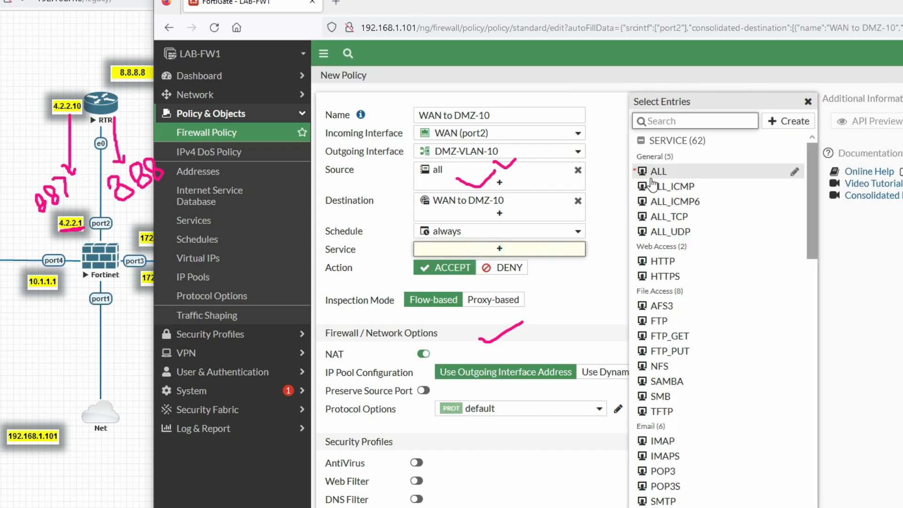
left_click(659, 171)
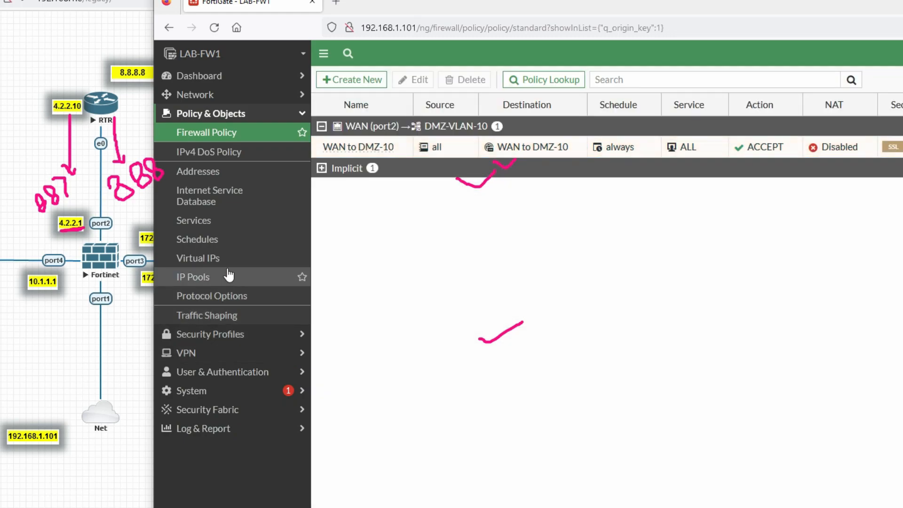
left_click(197, 259)
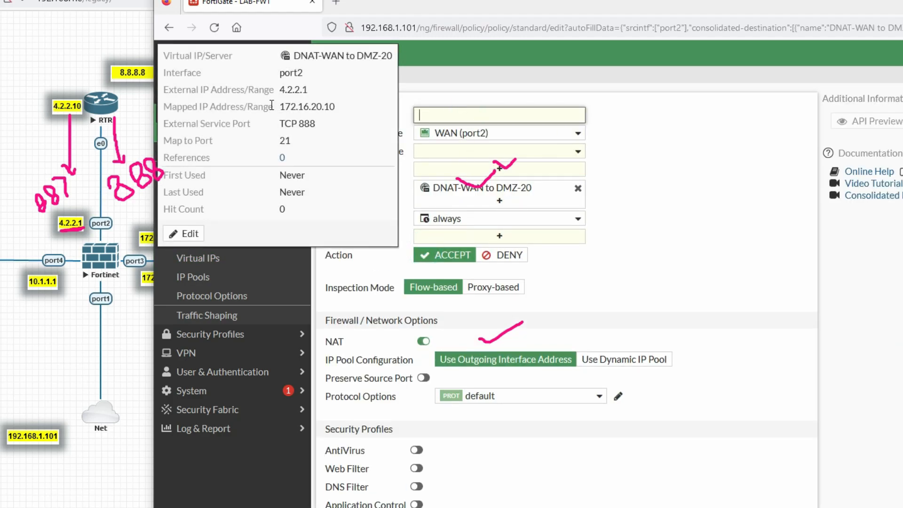
Name the DMZ-20 policy 'WAN to DMZ-20' with source 'all' and service 'ALL'
type("WAN to DMZ")
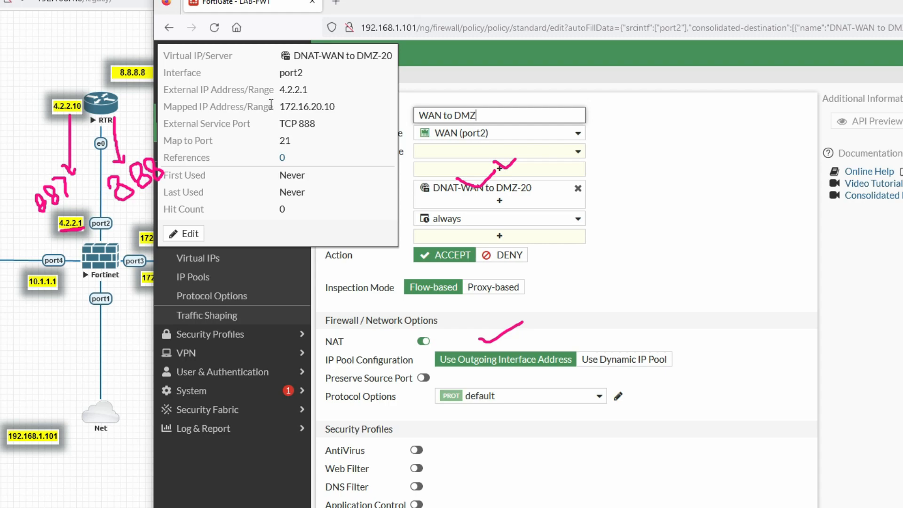
type("-20")
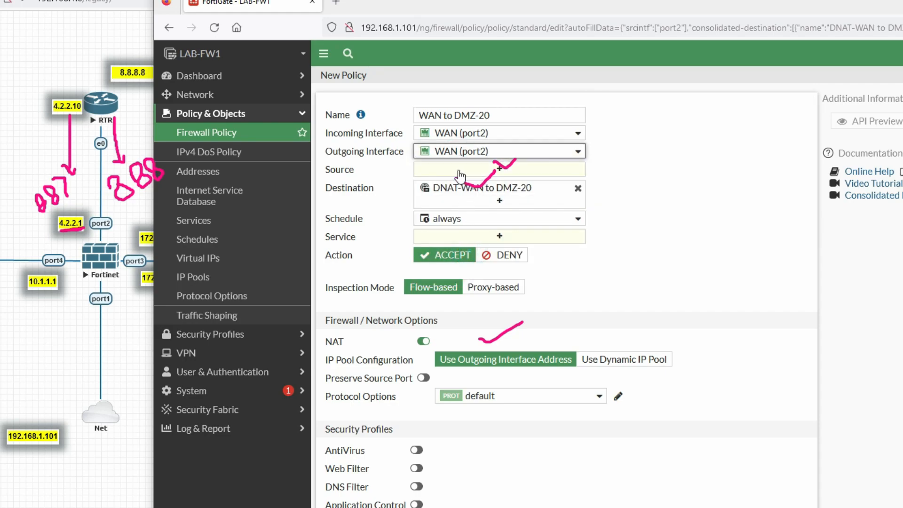
left_click(498, 169)
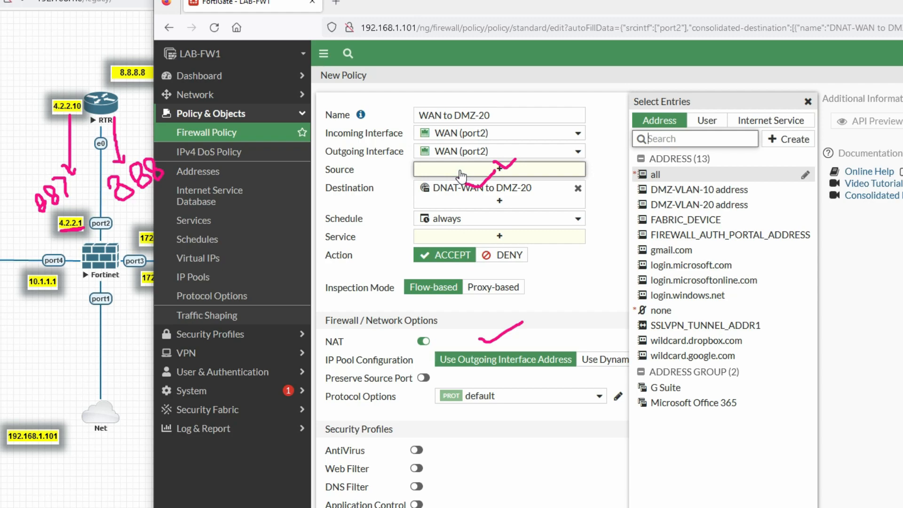
left_click(655, 174)
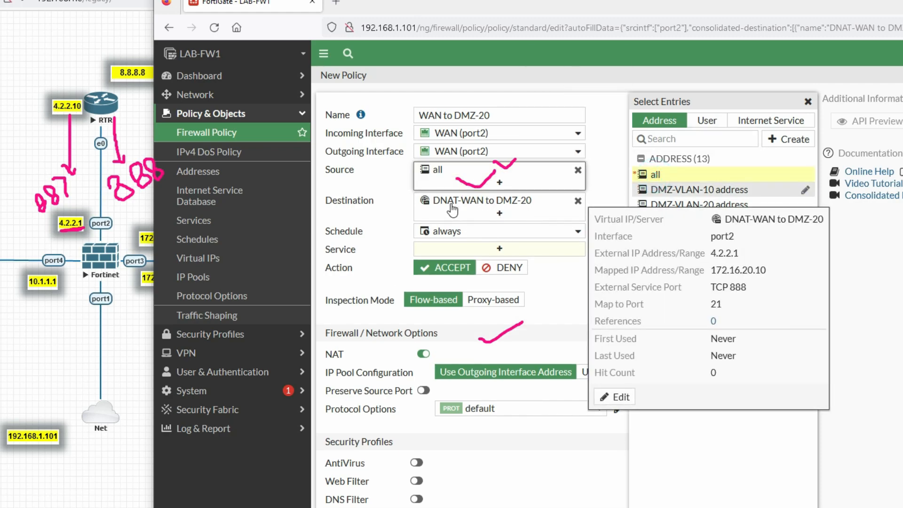
mouse_move(466, 282)
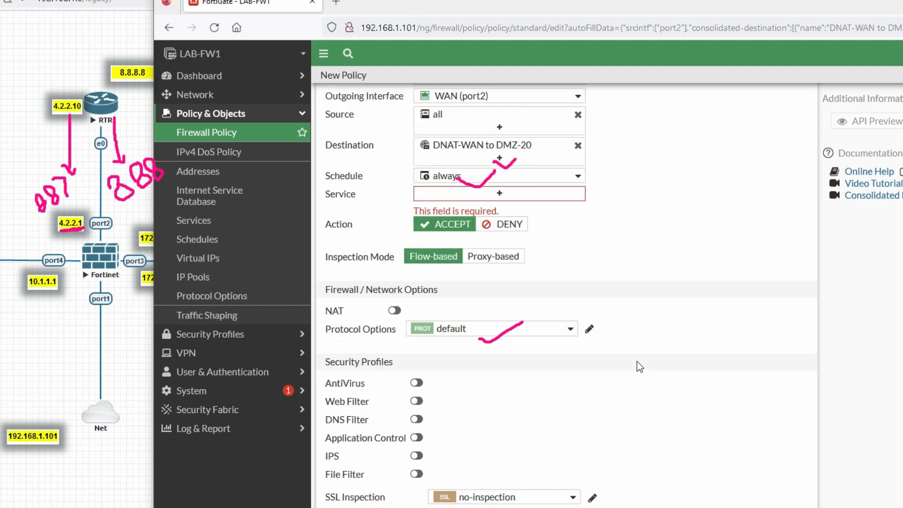
left_click(495, 193)
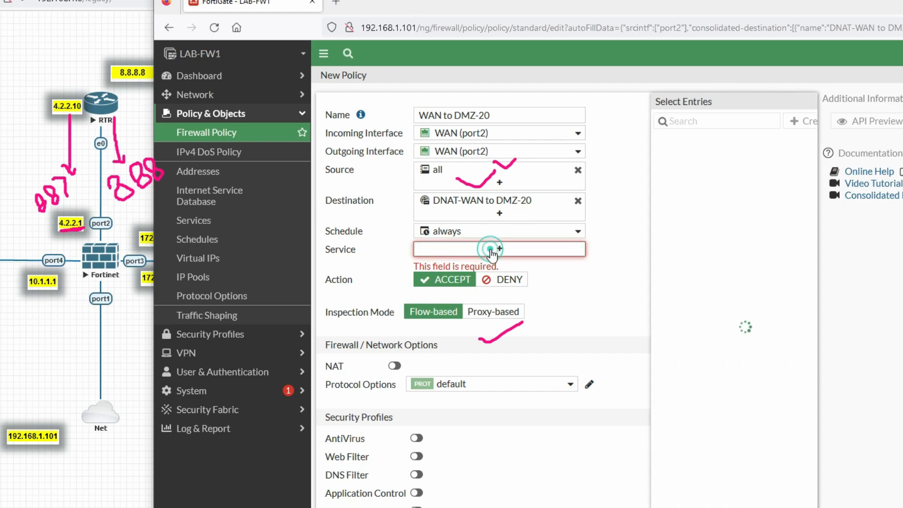
left_click(495, 248)
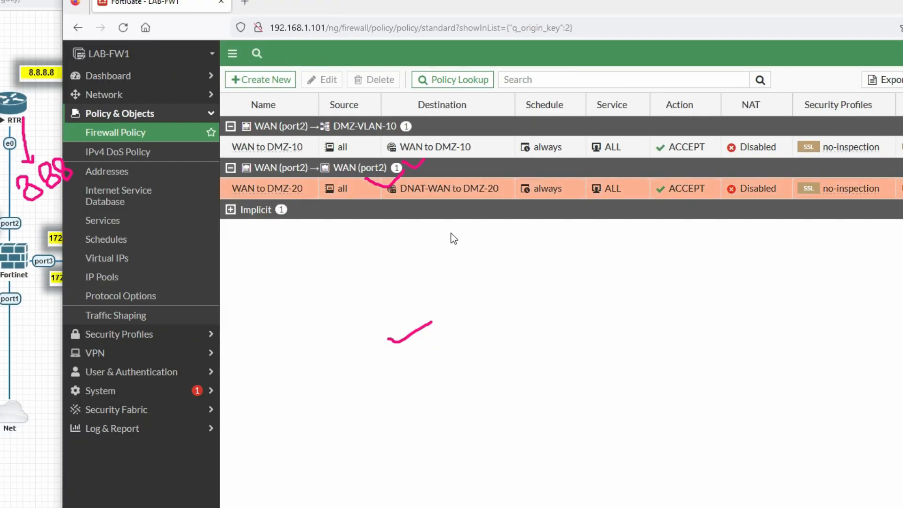
mouse_move(291, 147)
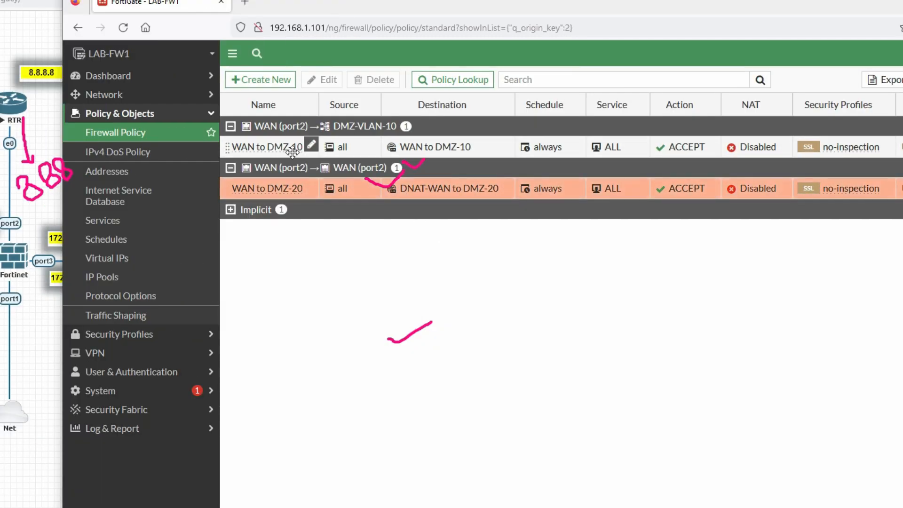
mouse_move(420, 8)
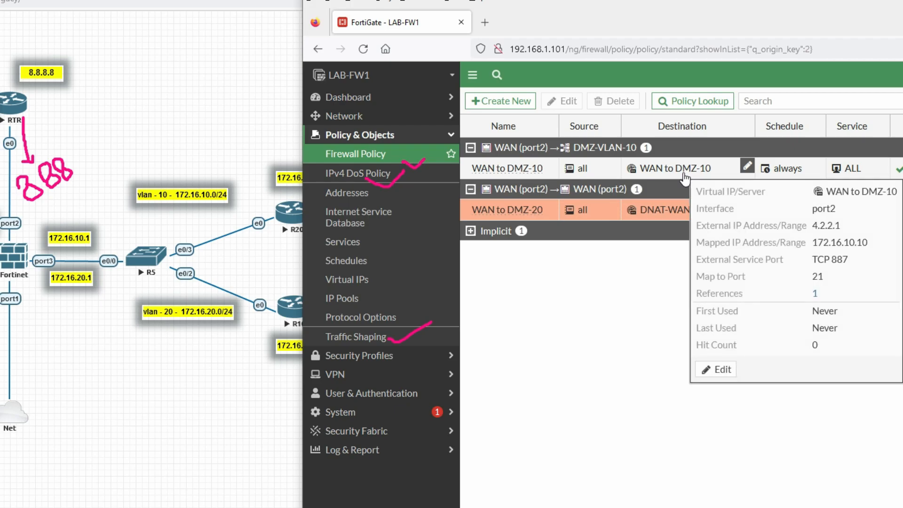
mouse_move(843, 263)
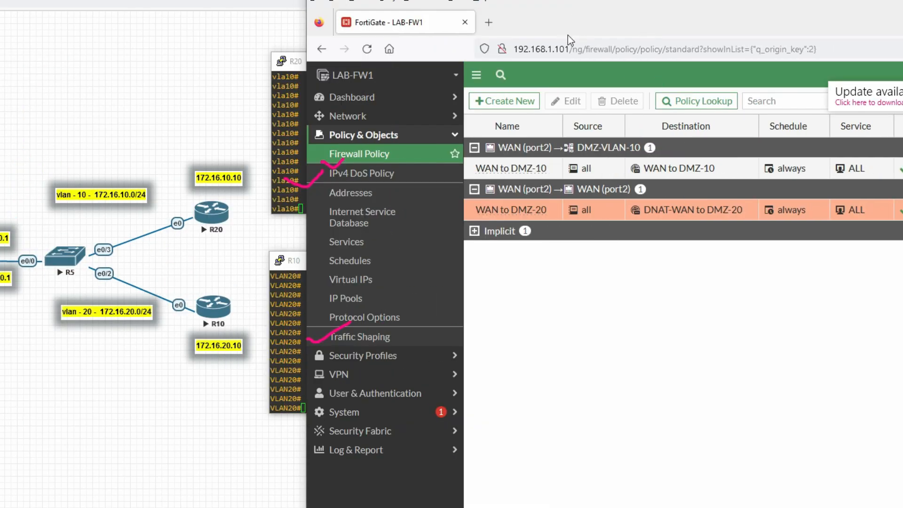
mouse_move(685, 209)
type("debug ip tcp packe")
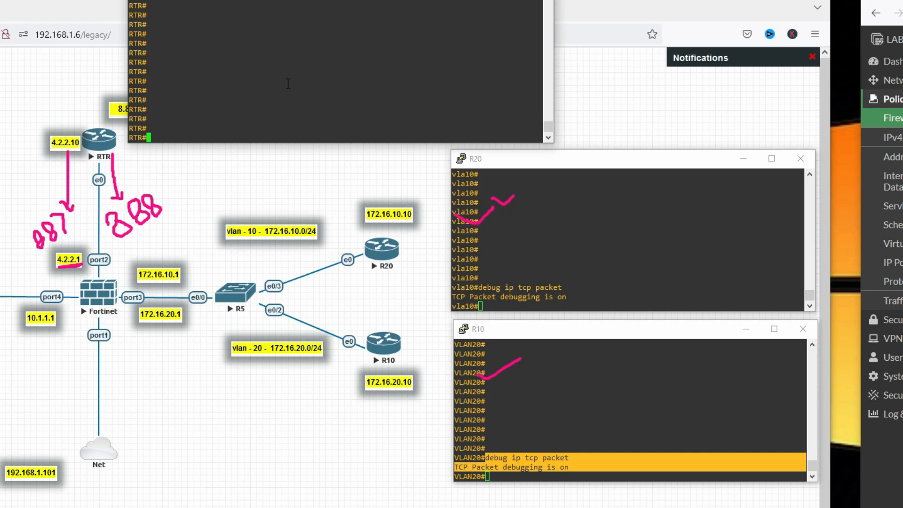
Telnet from RTR to 4.2.2.1 887, check R20's debug output, then end the session
type("telnet")
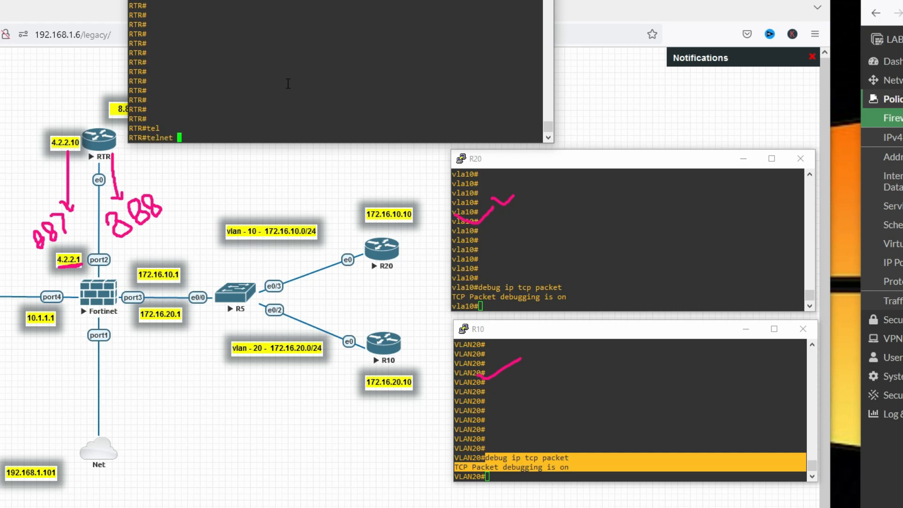
type("4.2.2.1")
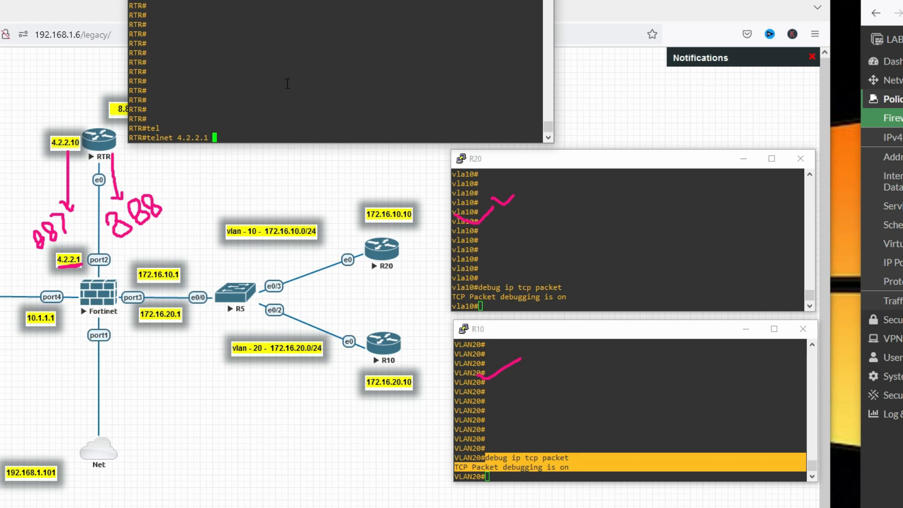
type("88")
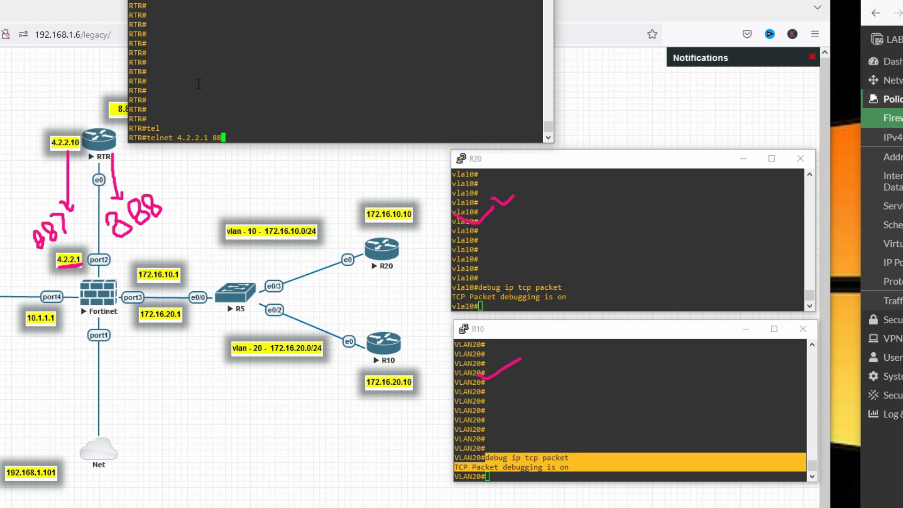
type("7")
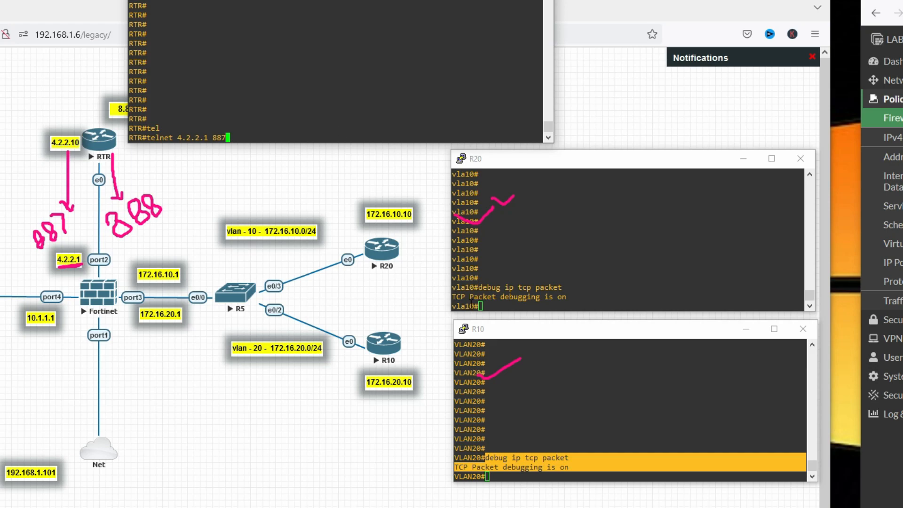
key("Return")
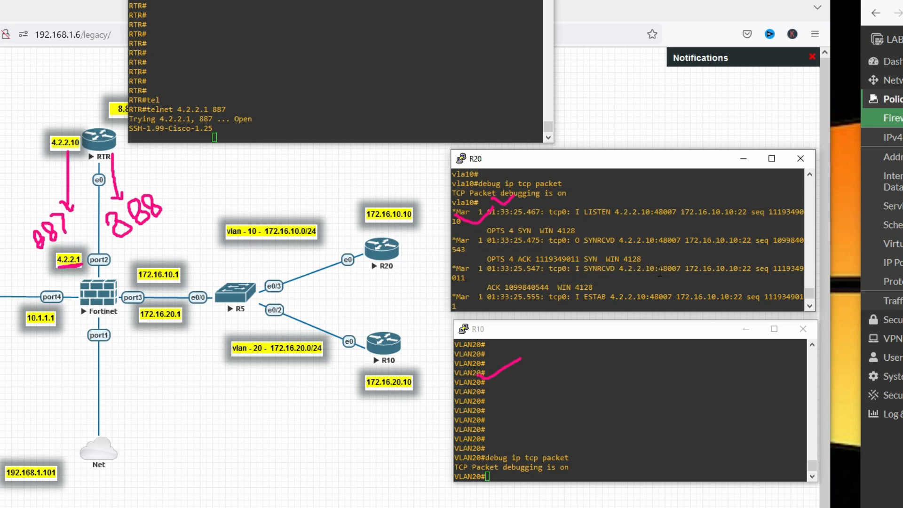
double_click(662, 268)
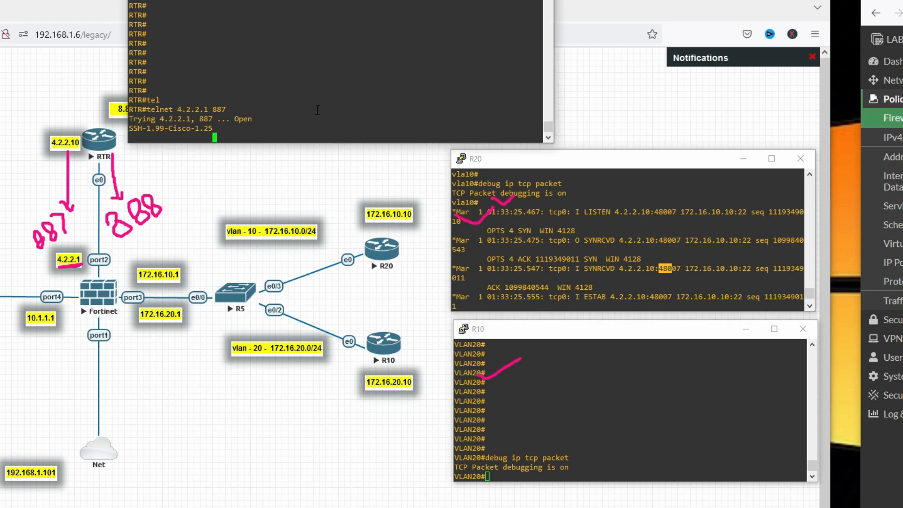
key("ctrl+c")
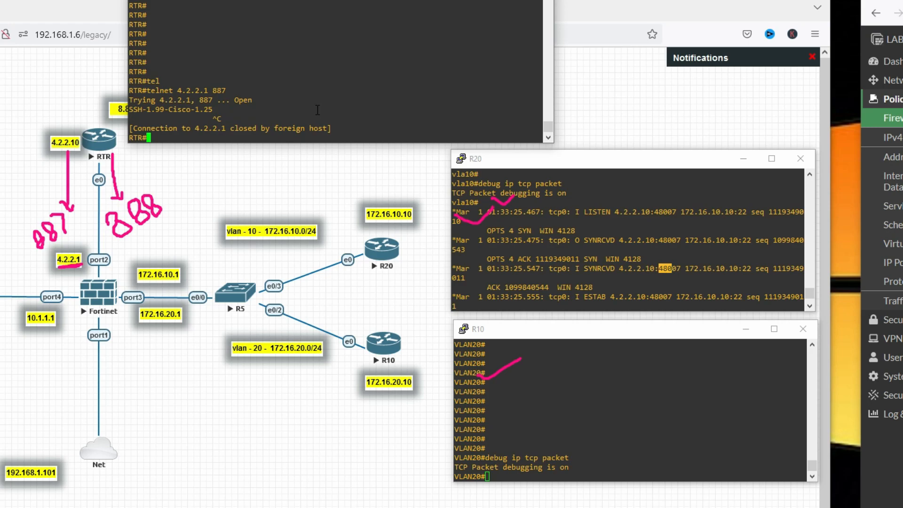
Run 'telnet 4.2.2.1 888' from the RTR console
type("telnet 4.2.2.1 88")
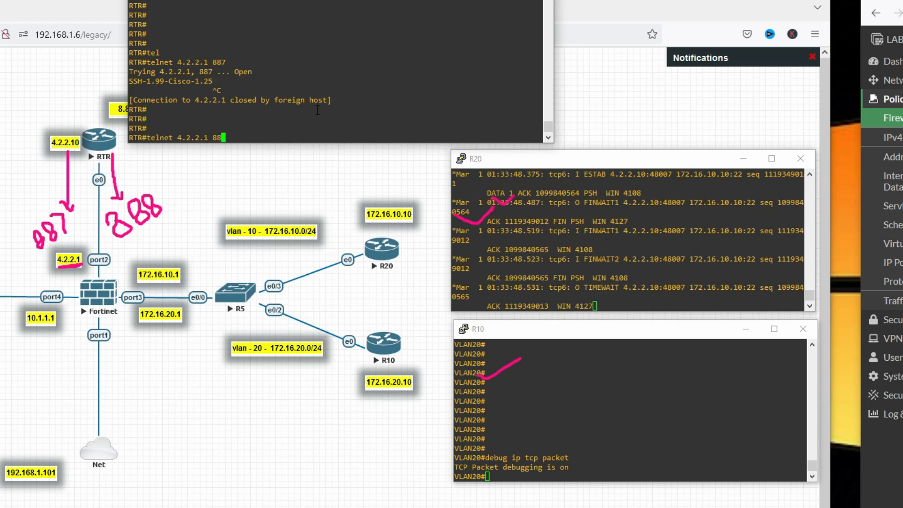
type("8")
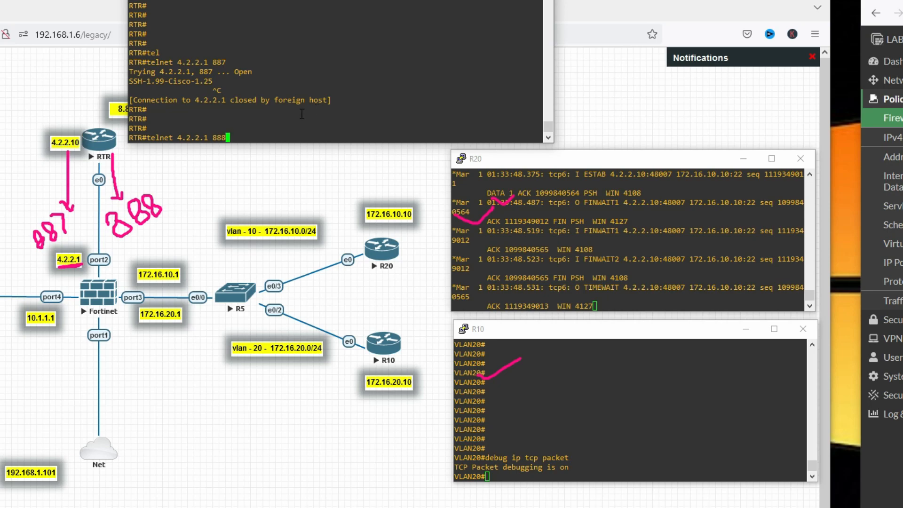
key("Return")
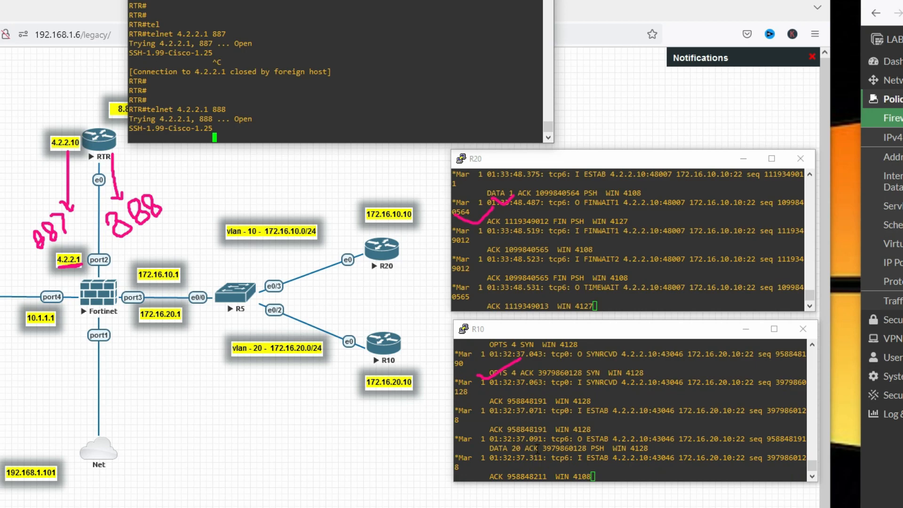